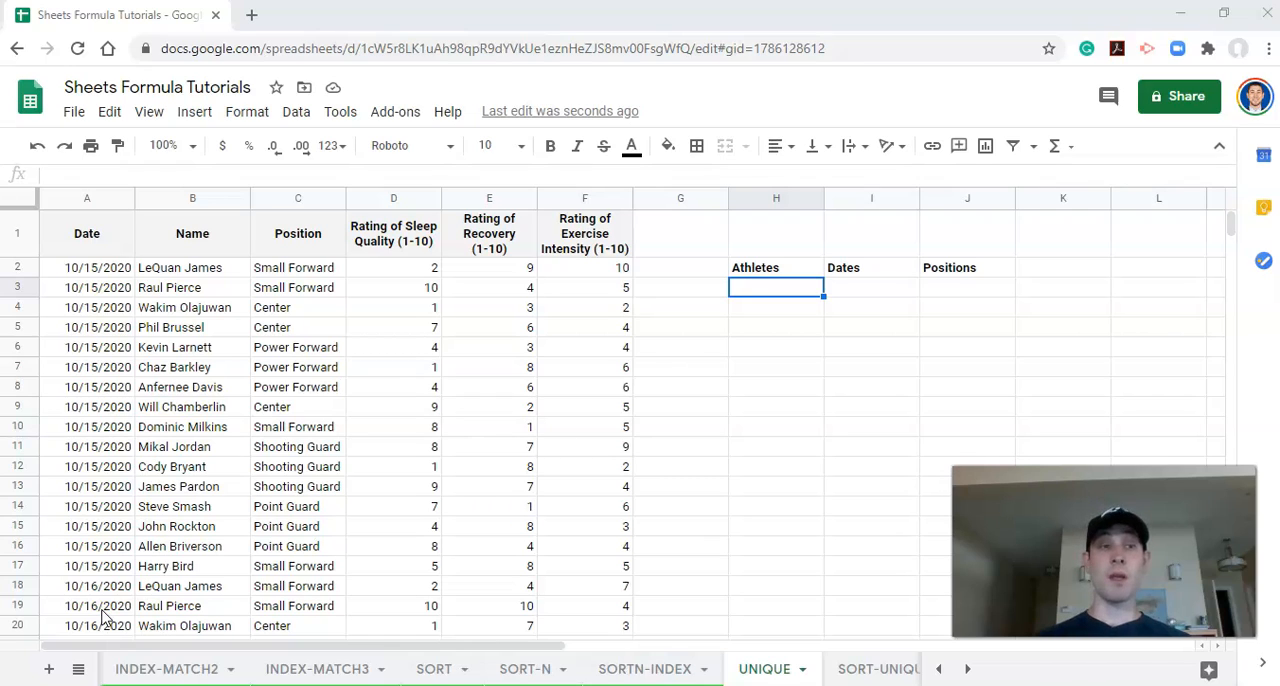
mouse_move(130, 255)
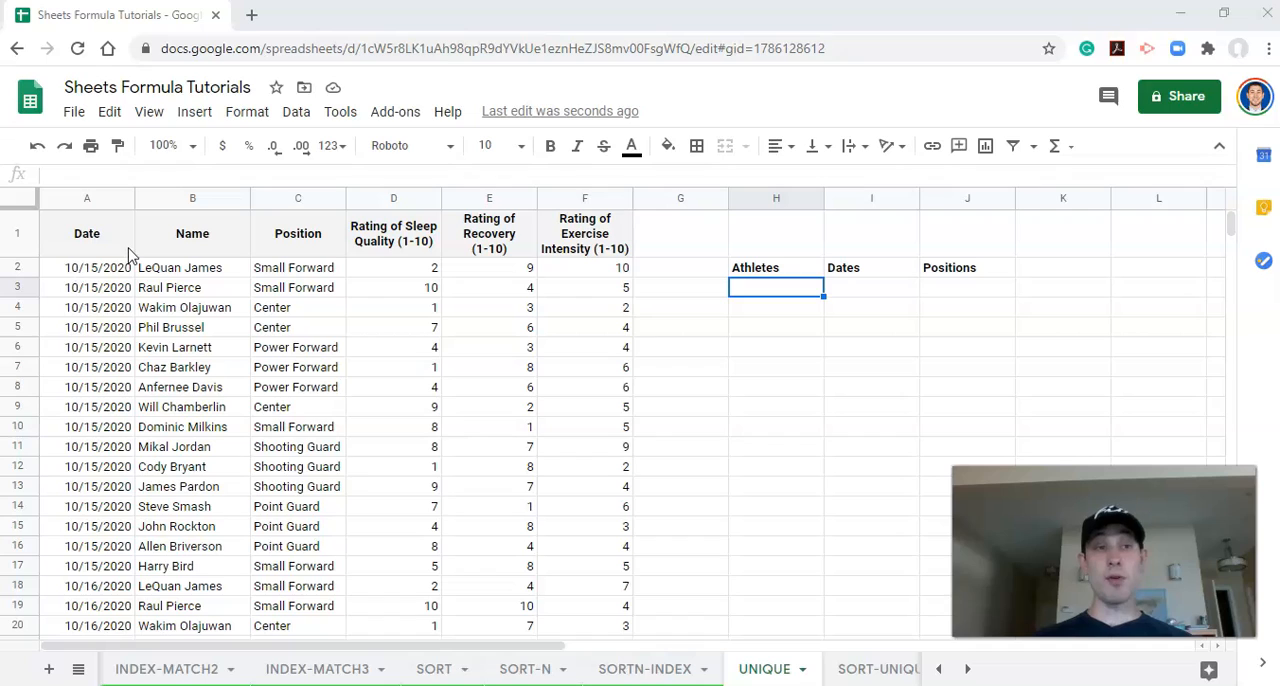
mouse_move(115, 245)
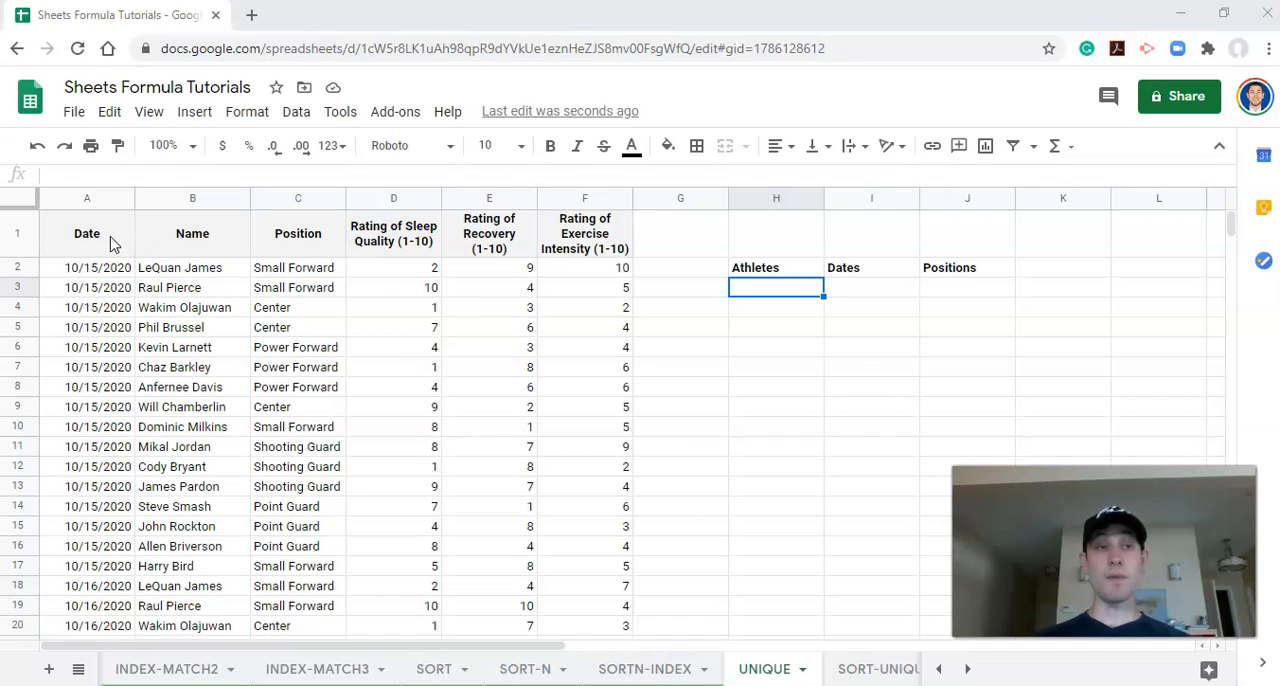
Point out the Name column heading and scroll through the athlete records.
click(192, 233)
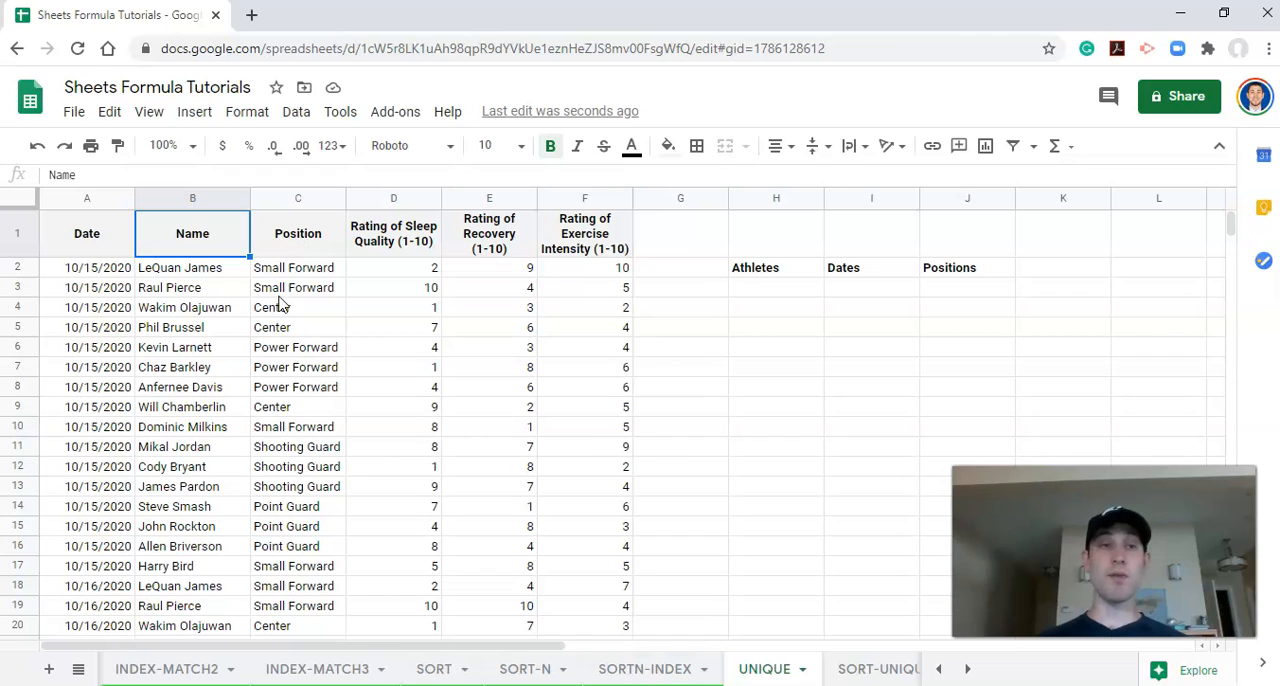
mouse_move(425, 248)
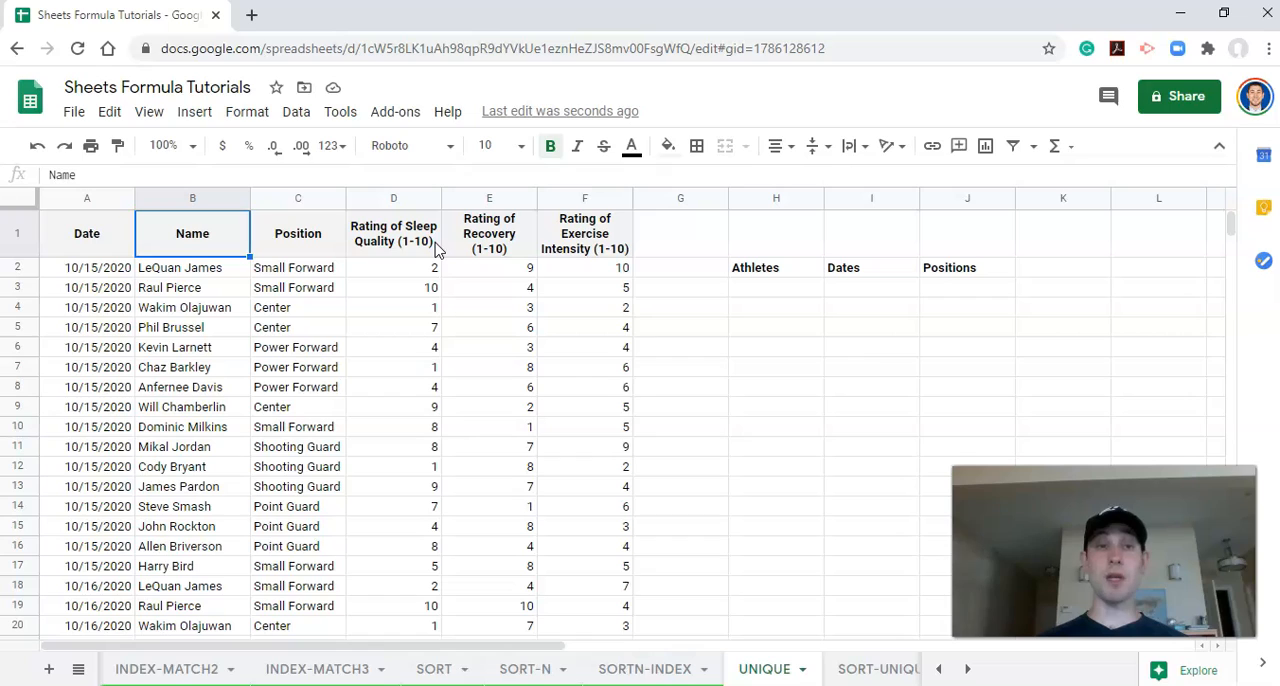
mouse_move(505, 255)
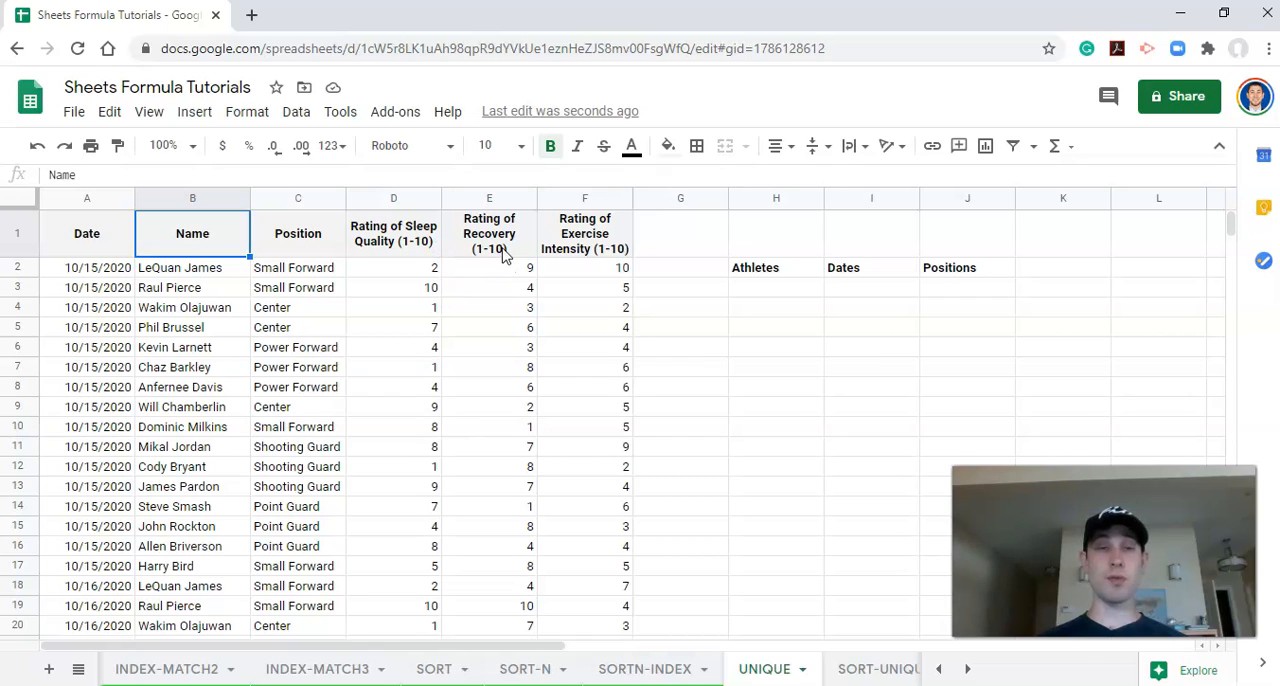
mouse_move(595, 260)
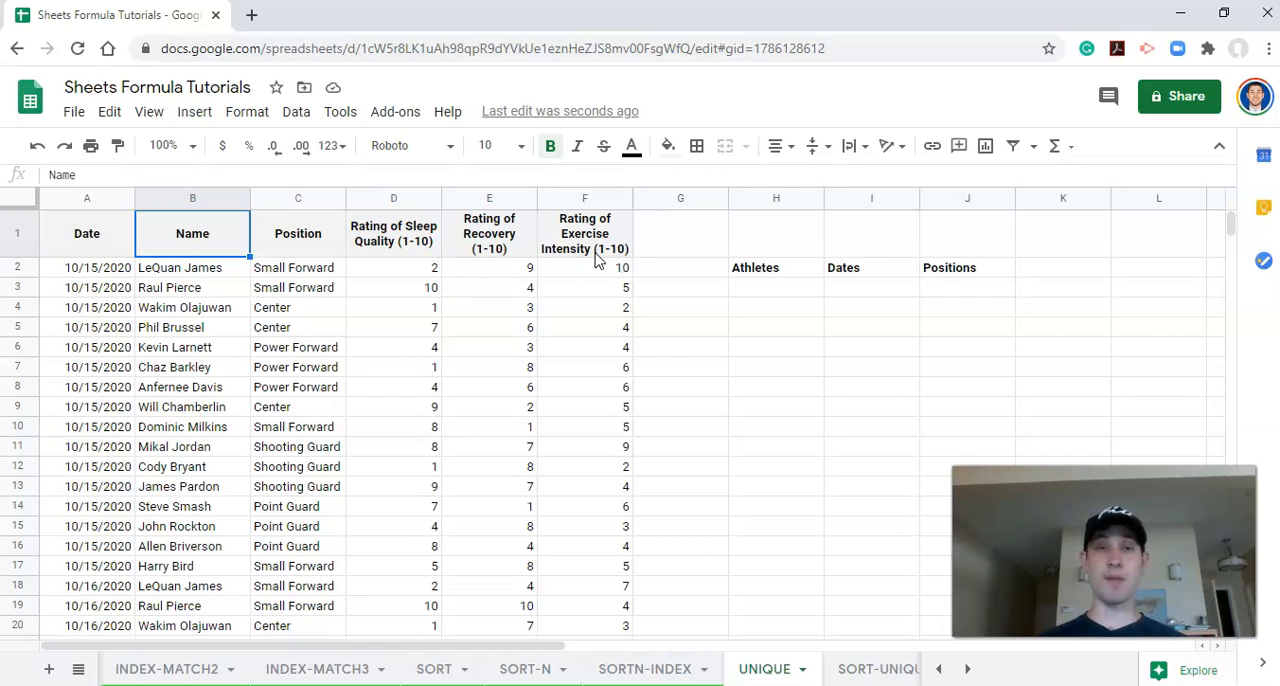
mouse_move(278, 297)
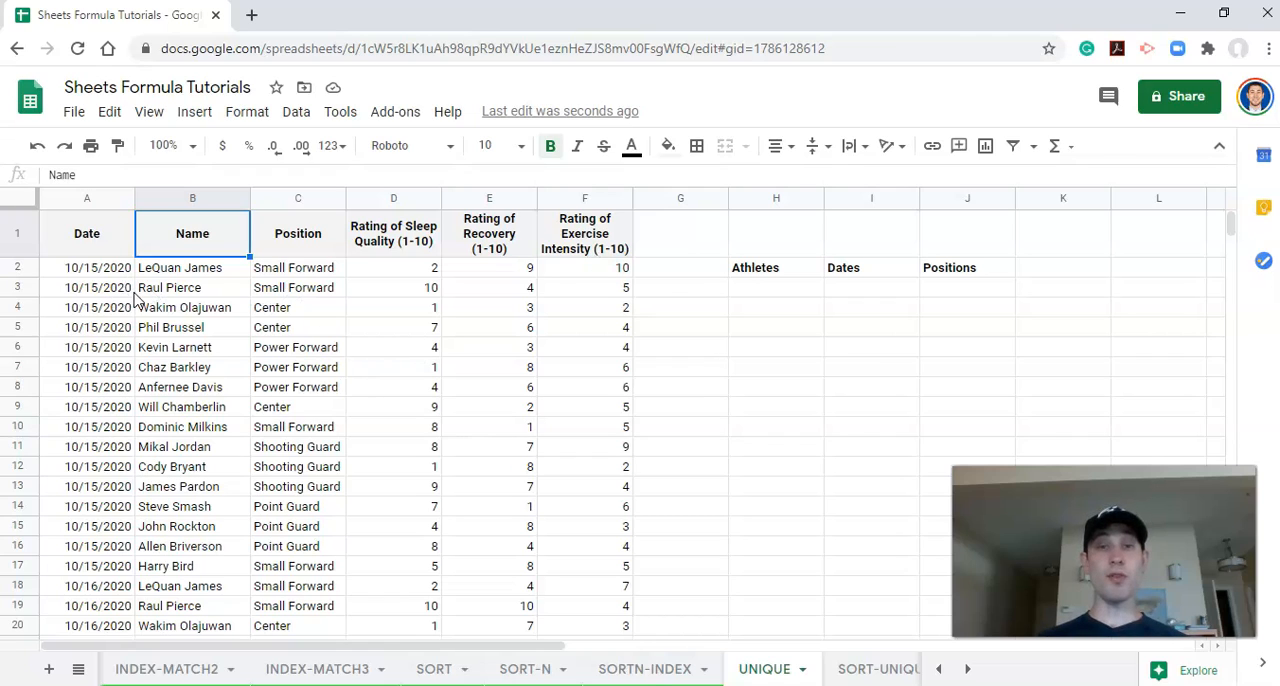
scroll(down, 3)
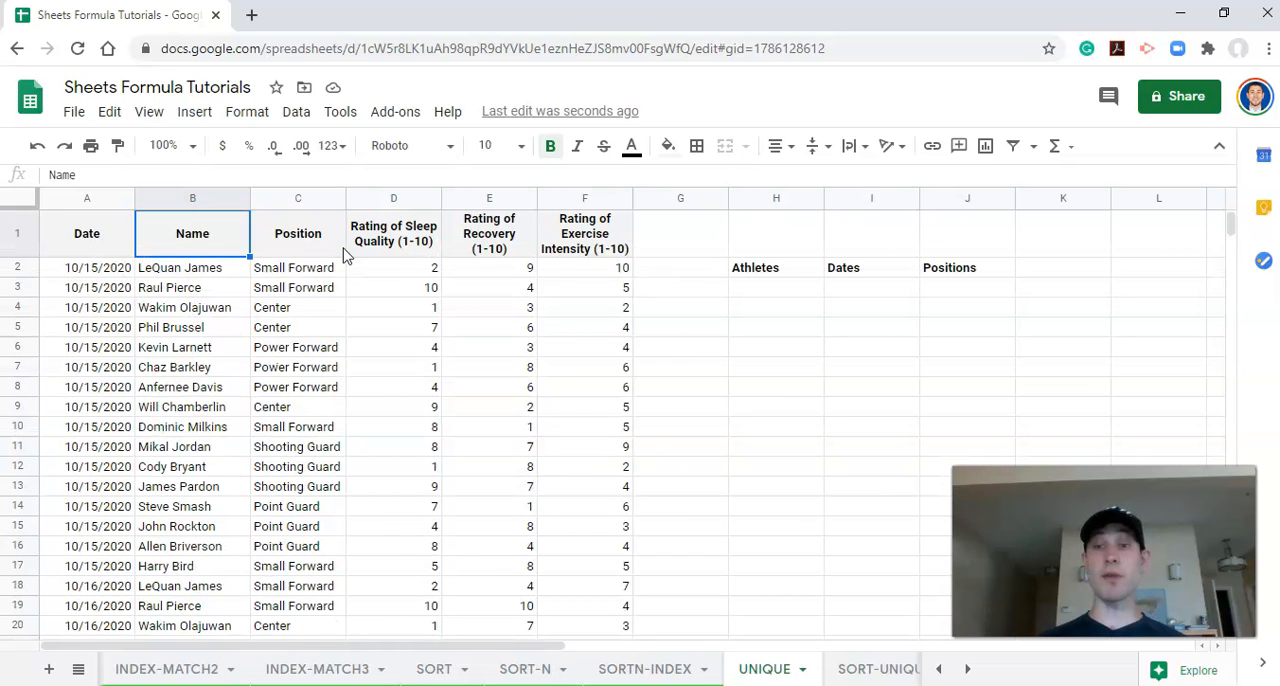
scroll(down, 3)
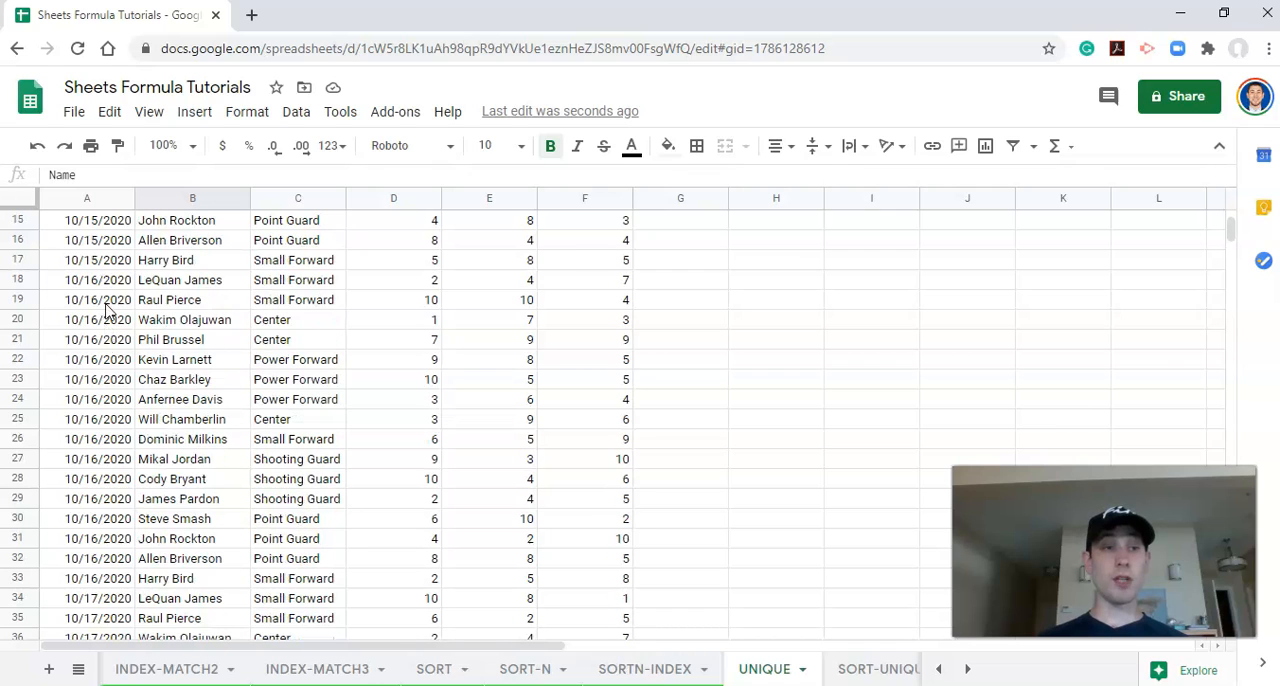
mouse_move(113, 330)
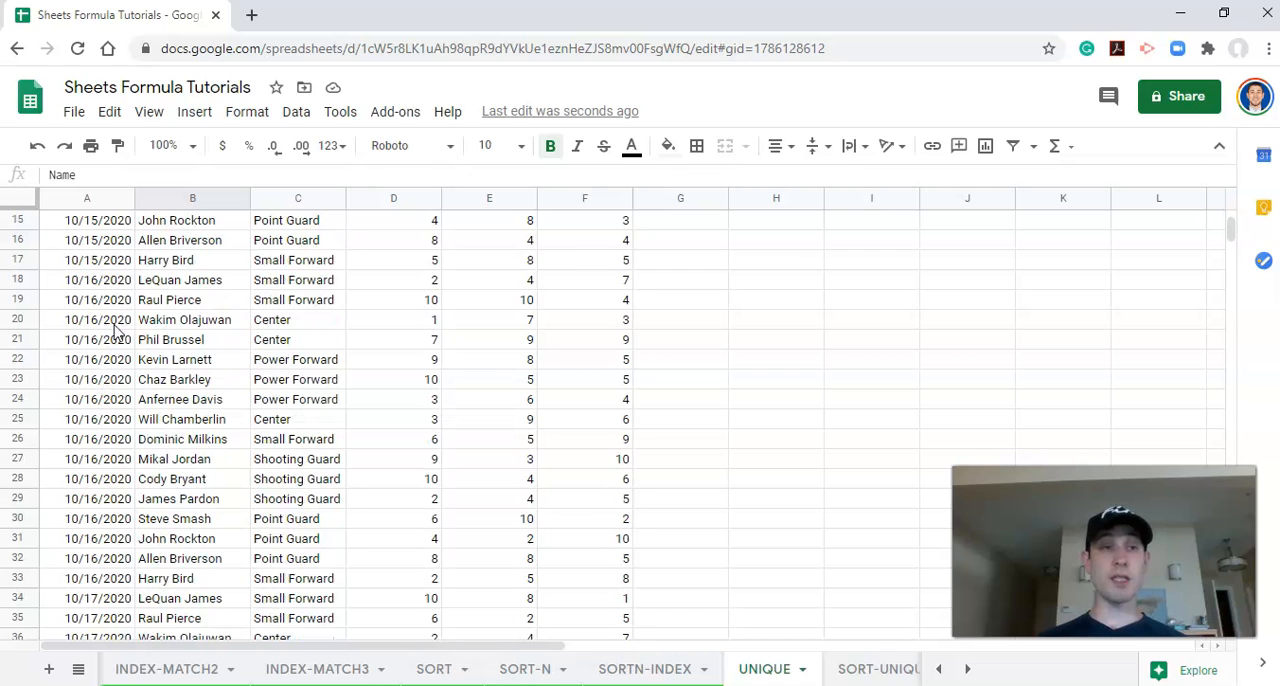
scroll(down, 3)
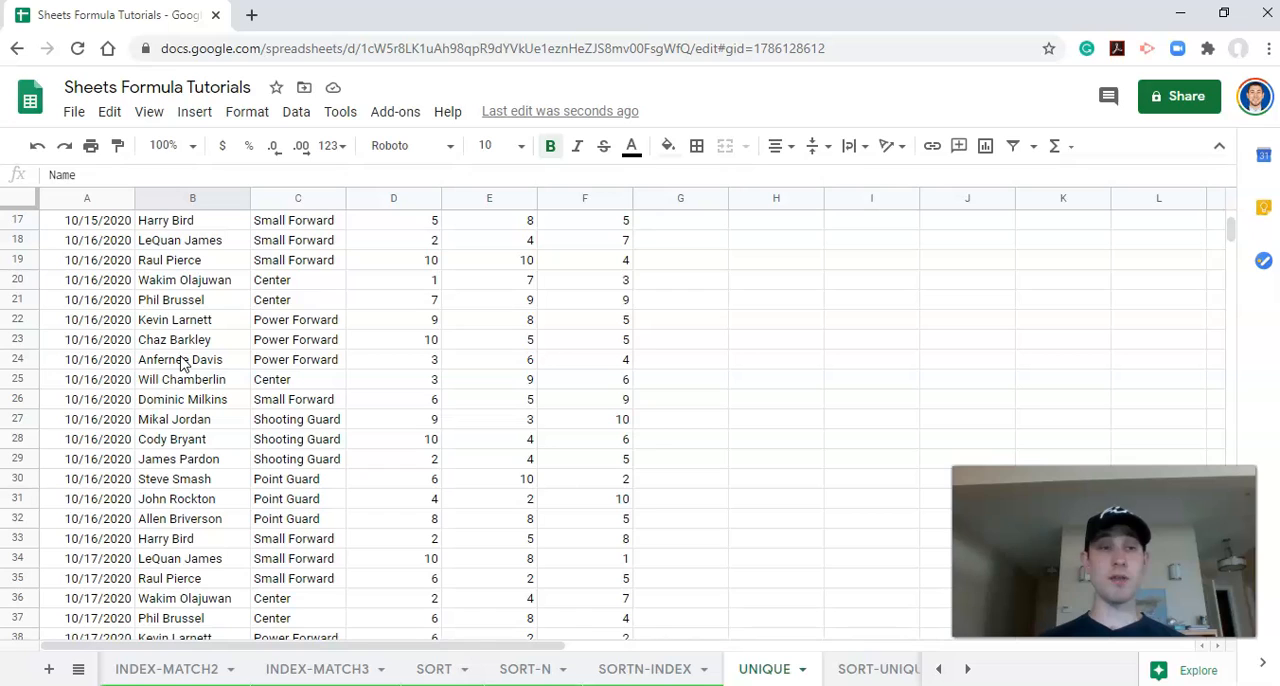
mouse_move(201, 354)
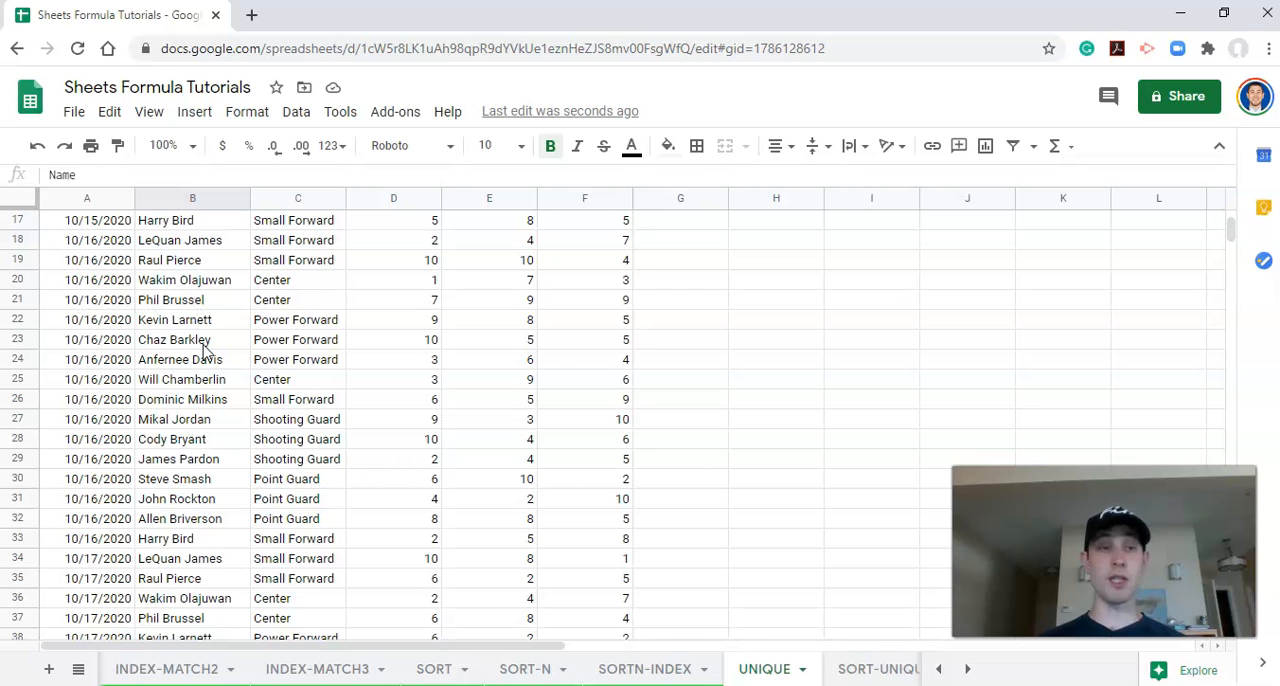
scroll(down, 3)
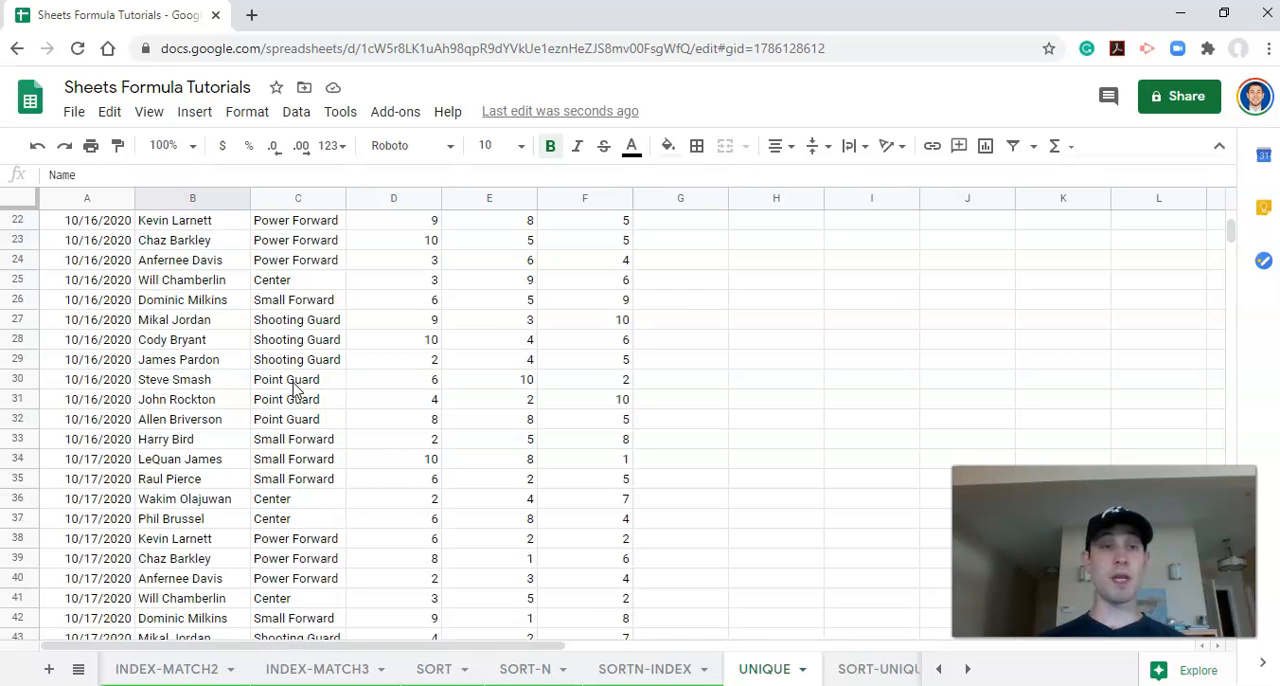
scroll(down, 3)
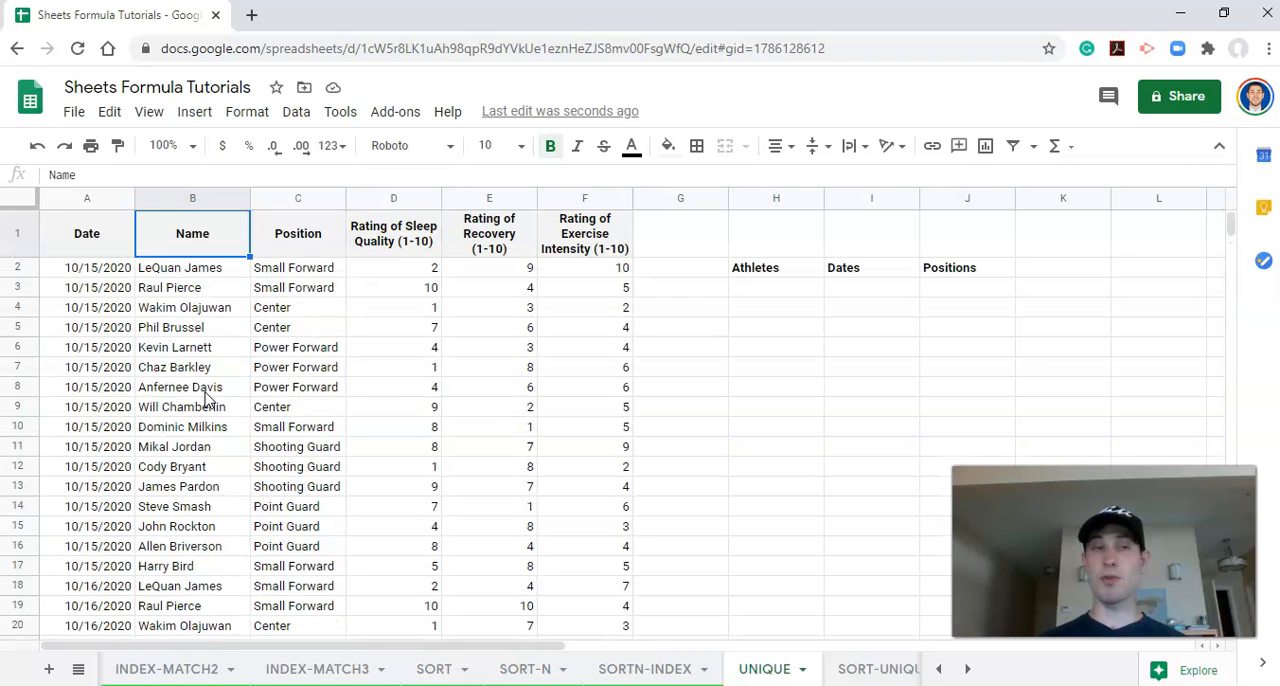
mouse_move(760, 303)
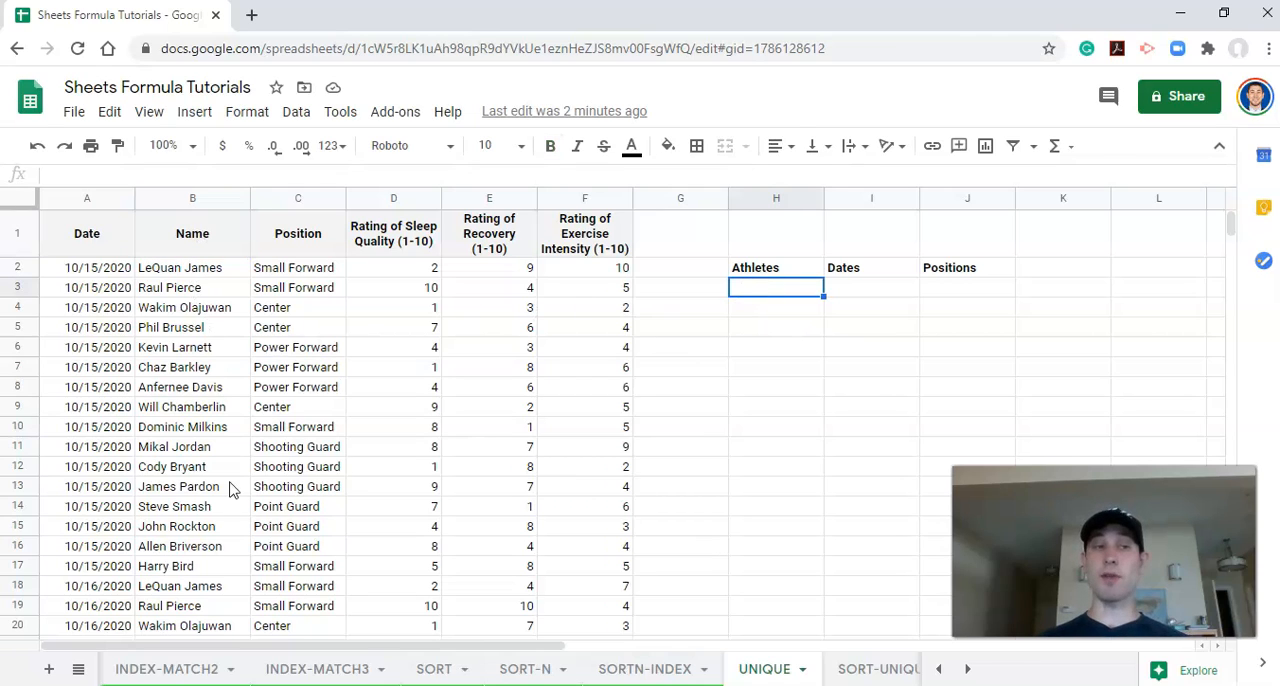
mouse_move(118, 533)
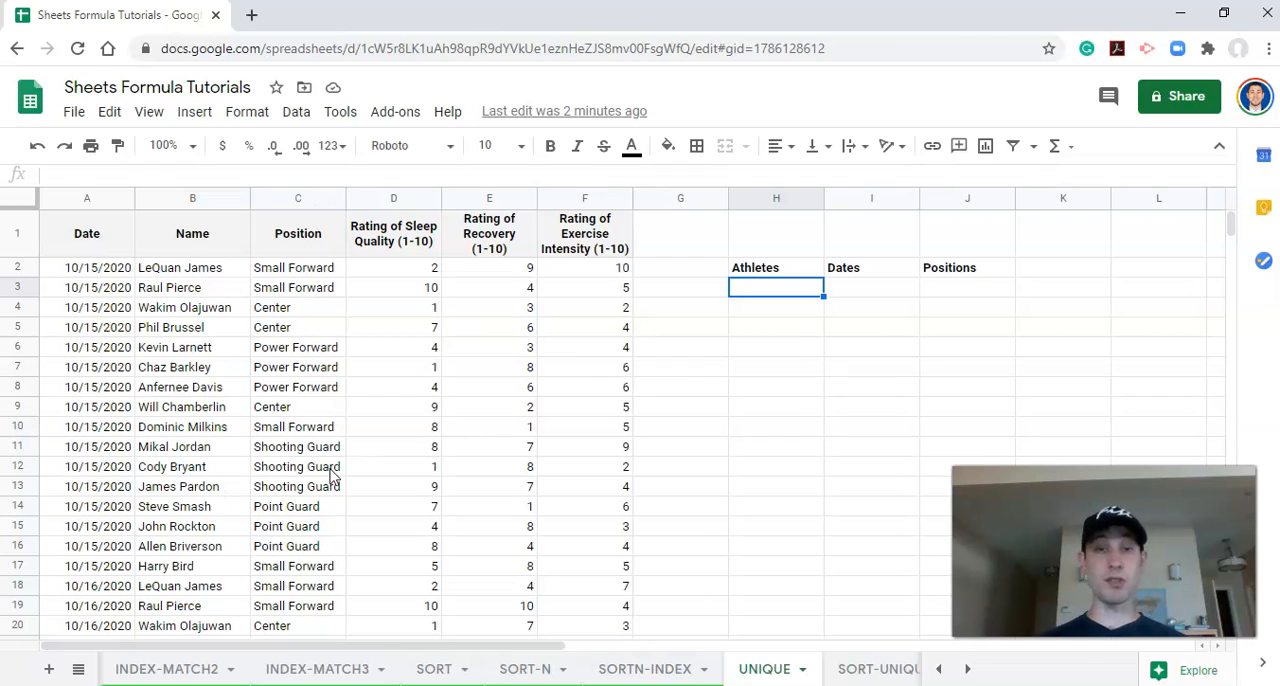
mouse_move(800, 342)
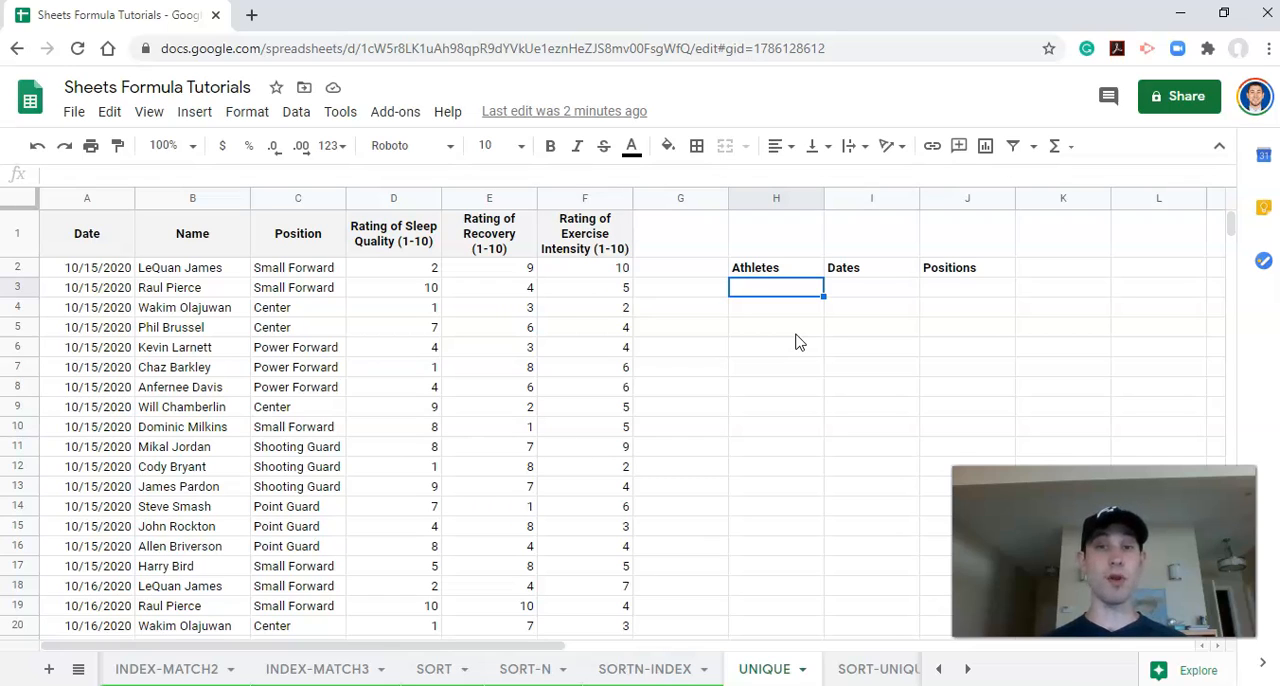
mouse_move(780, 310)
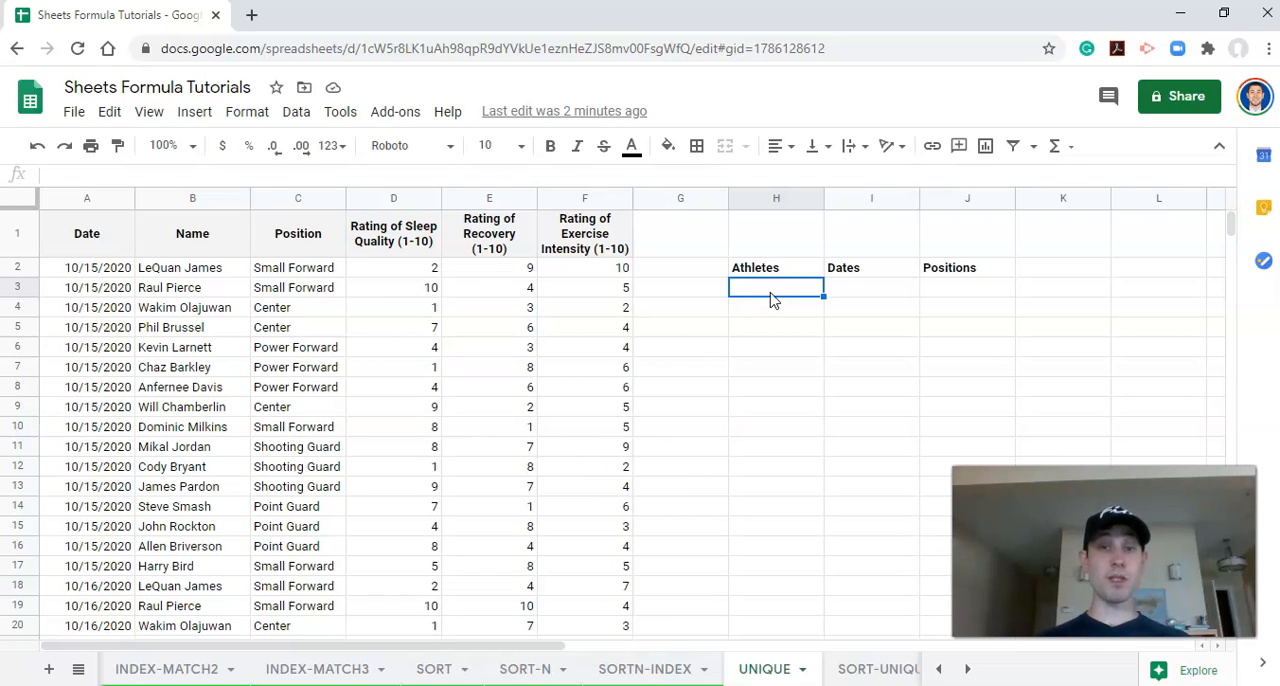
Enter a UNIQUE formula in H3 over column B and review it.
text(=)
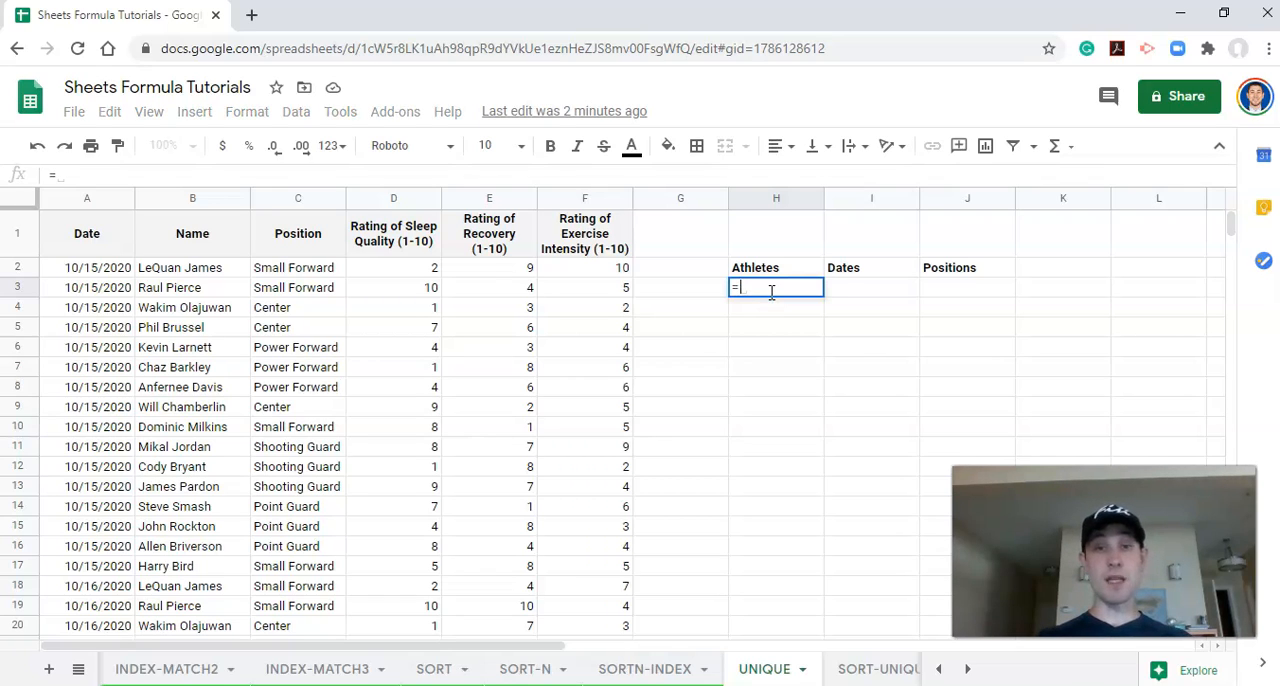
text(UNIQ)
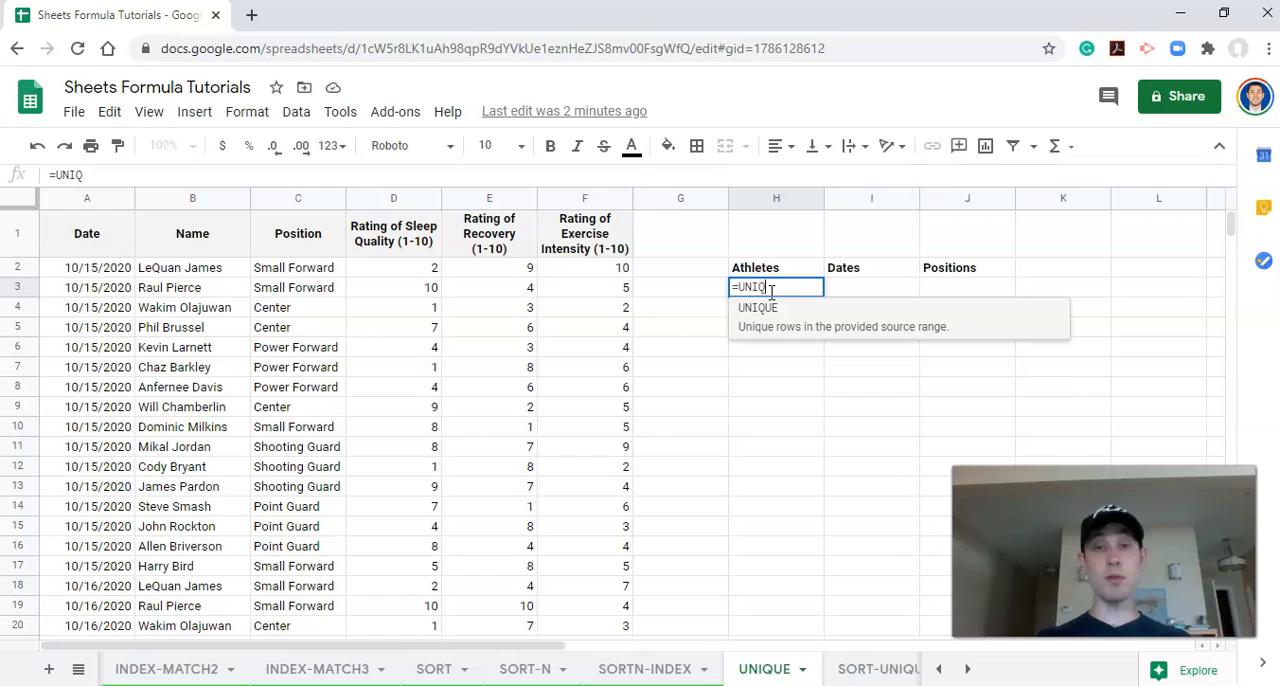
text(()
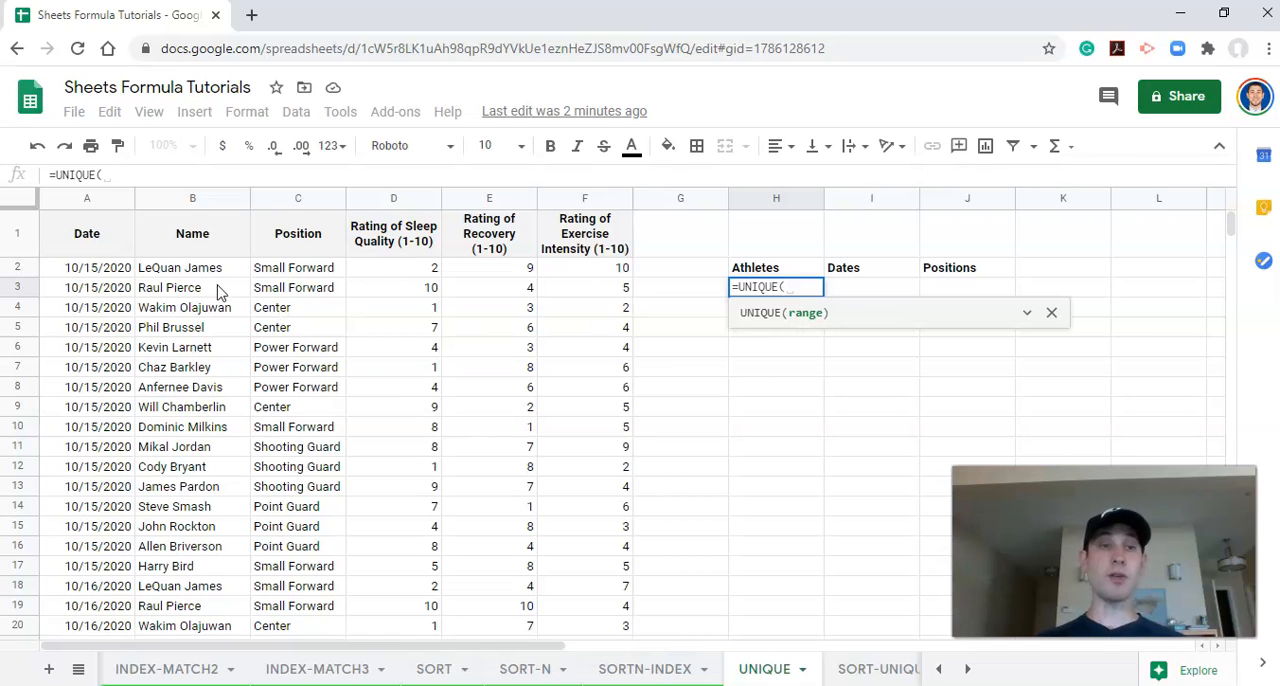
click(192, 197)
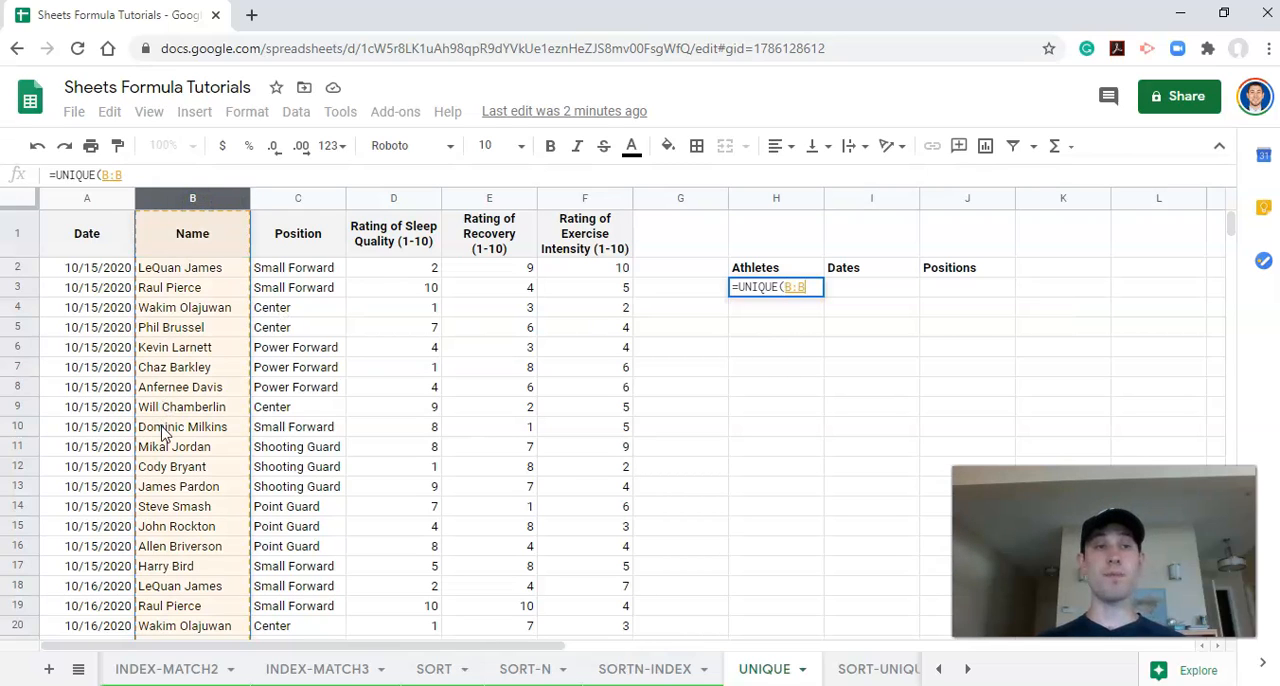
mouse_move(215, 407)
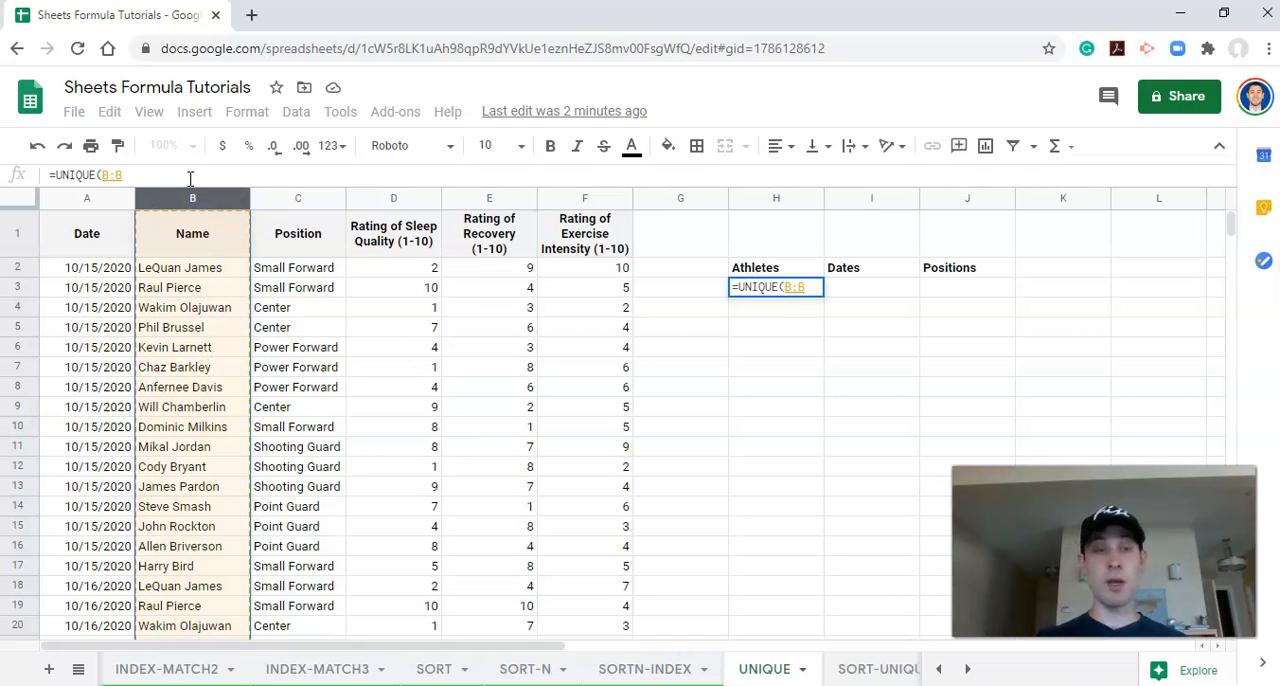
key(enter)
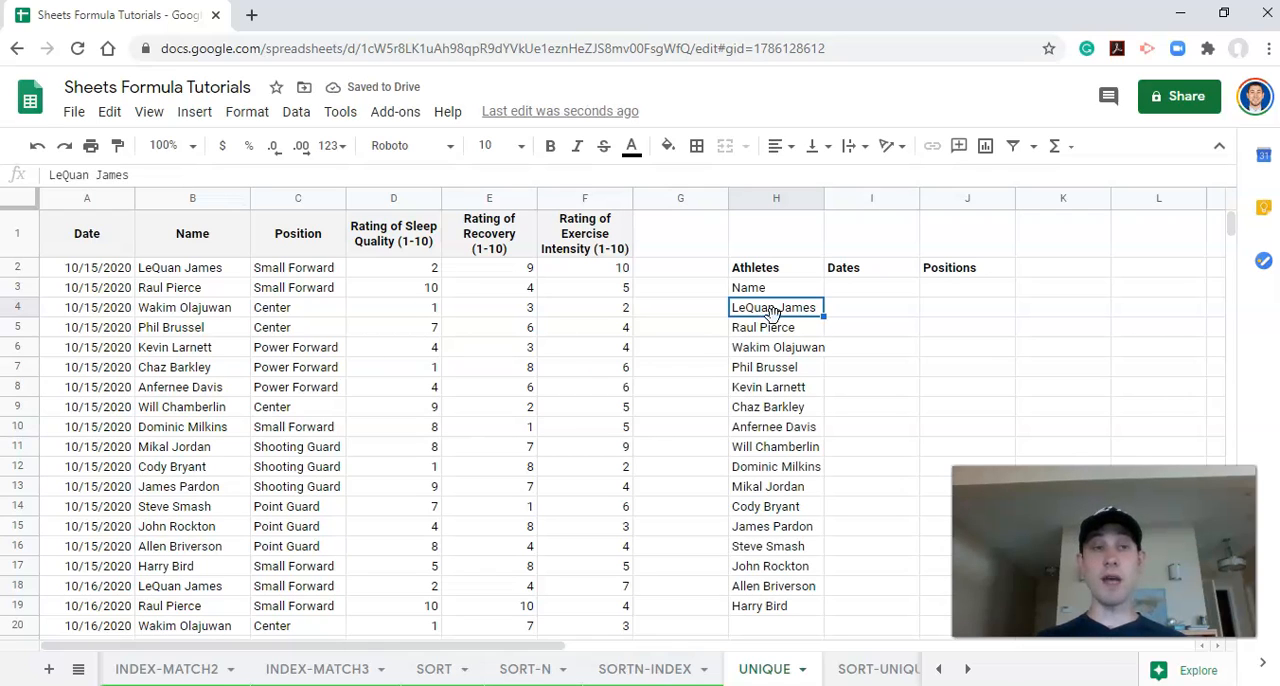
mouse_move(680, 379)
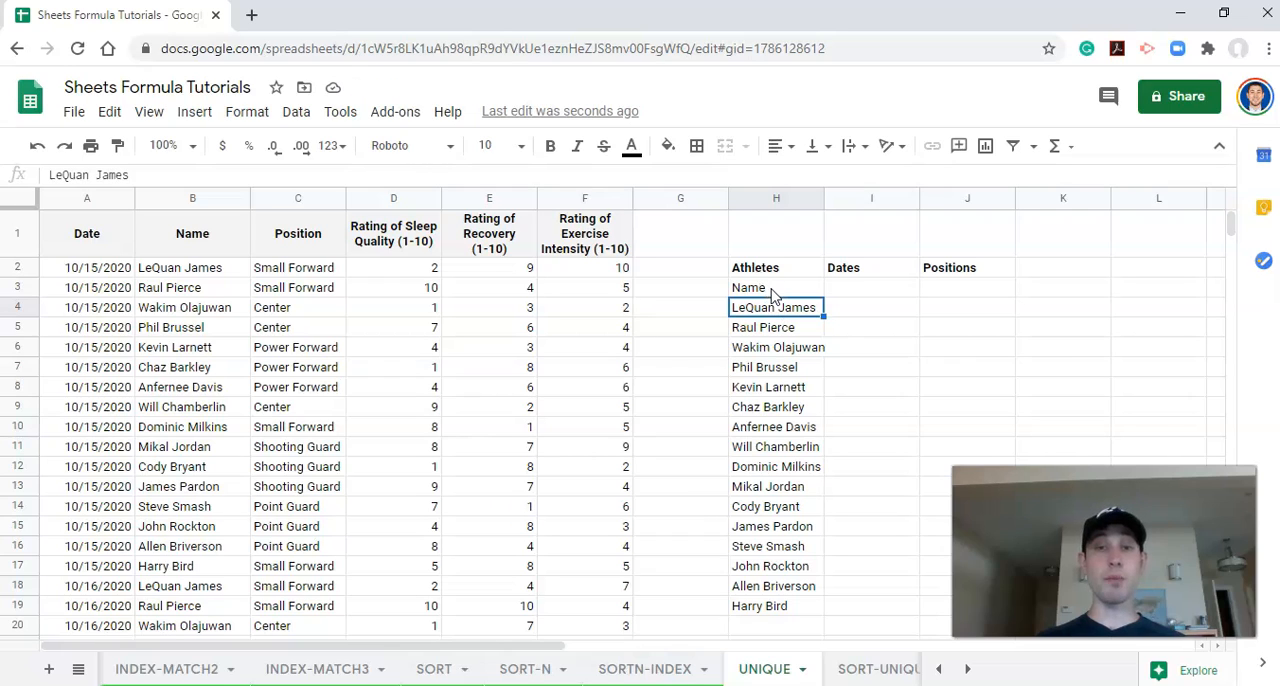
click(776, 287)
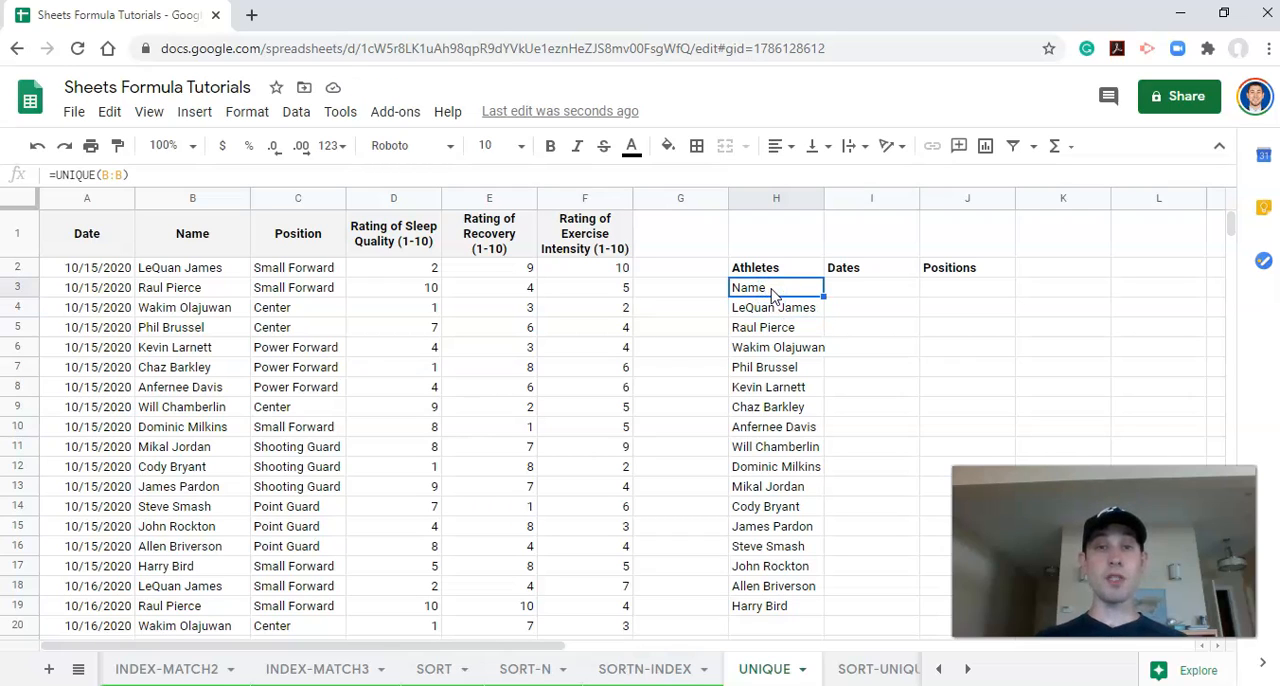
mouse_move(210, 262)
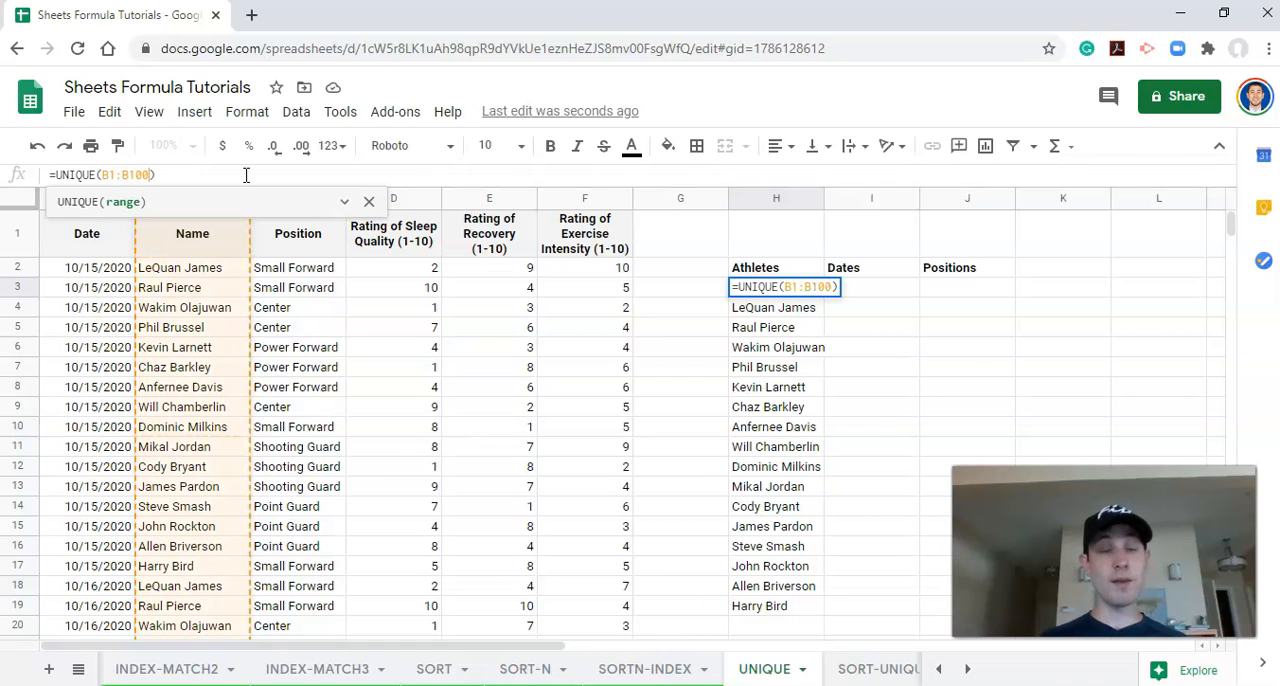
Enter =UNIQUE(B1:B100) to see the result, then reopen H3 to use B2:B100.
key(enter)
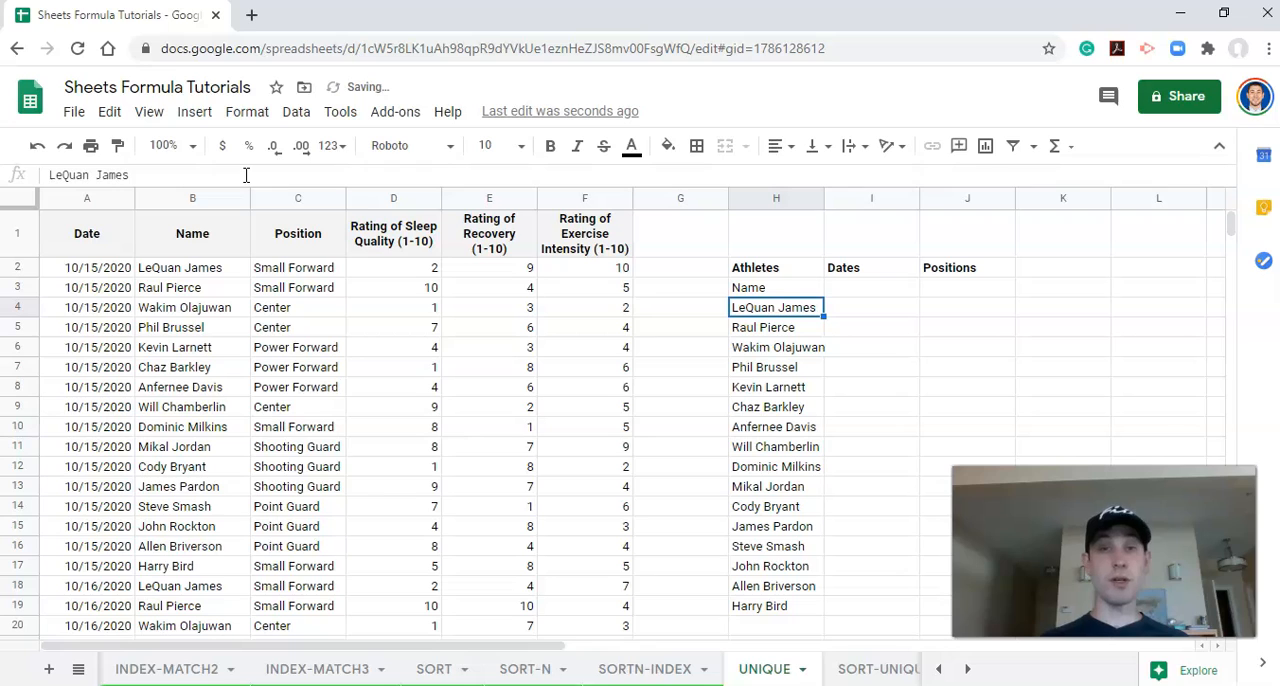
click(776, 287)
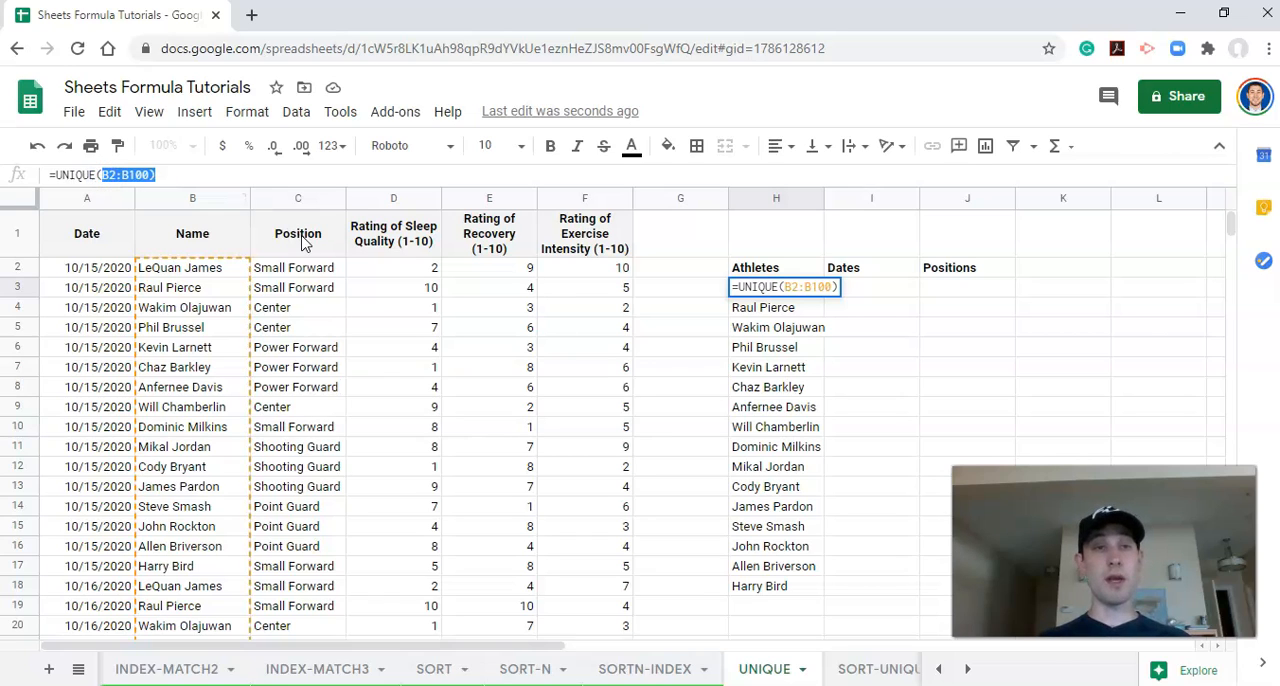
mouse_move(305, 243)
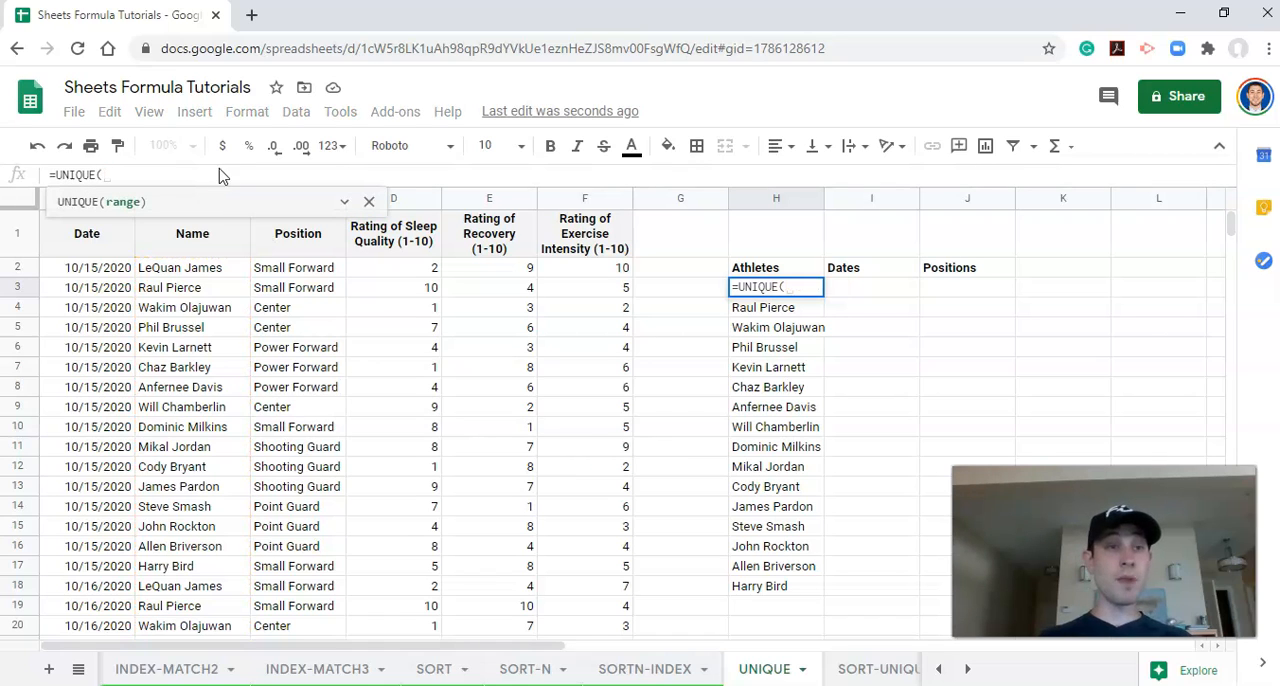
Edit H3 to read =UNIQUE(FILTER(B:B, referencing all of the Name column.
click(192, 198)
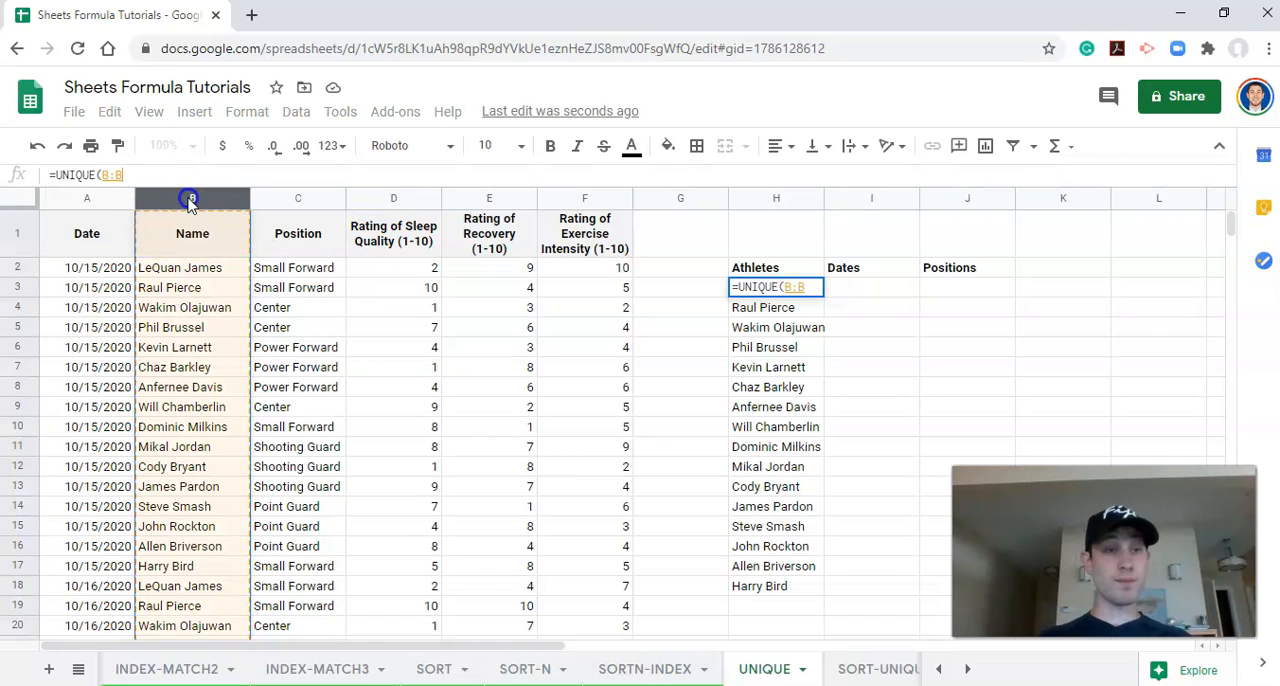
click(192, 197)
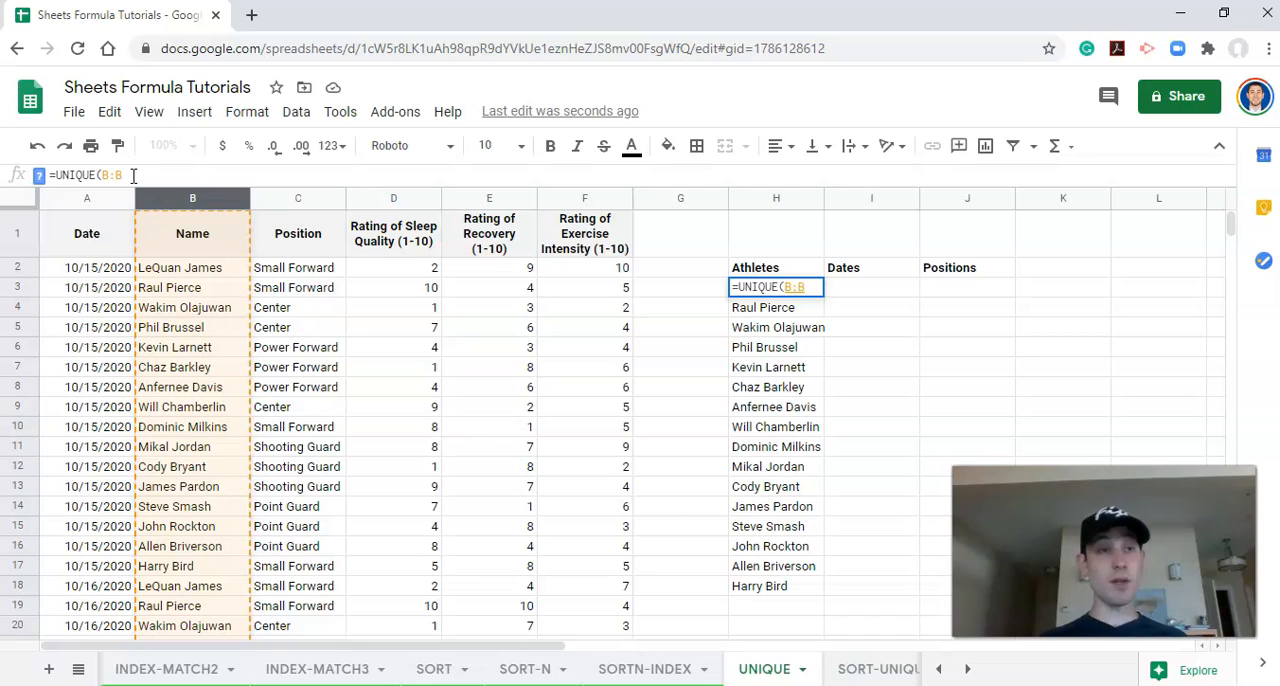
text(FILTER)
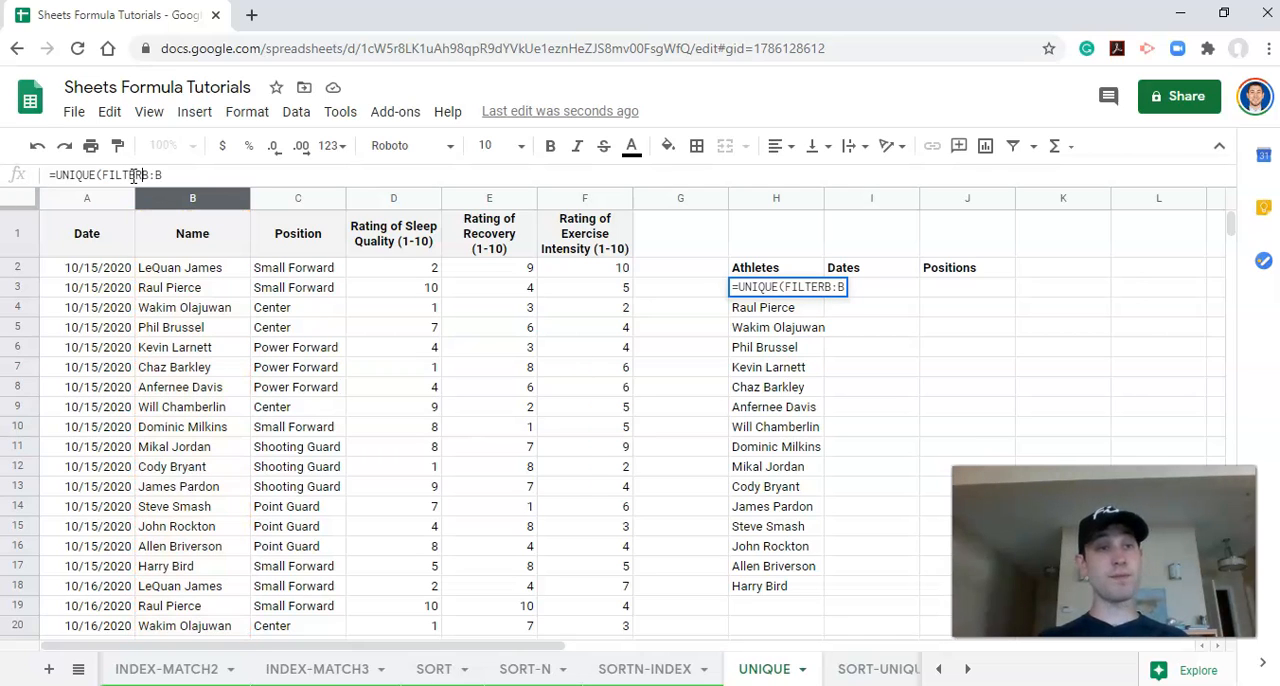
click(192, 198)
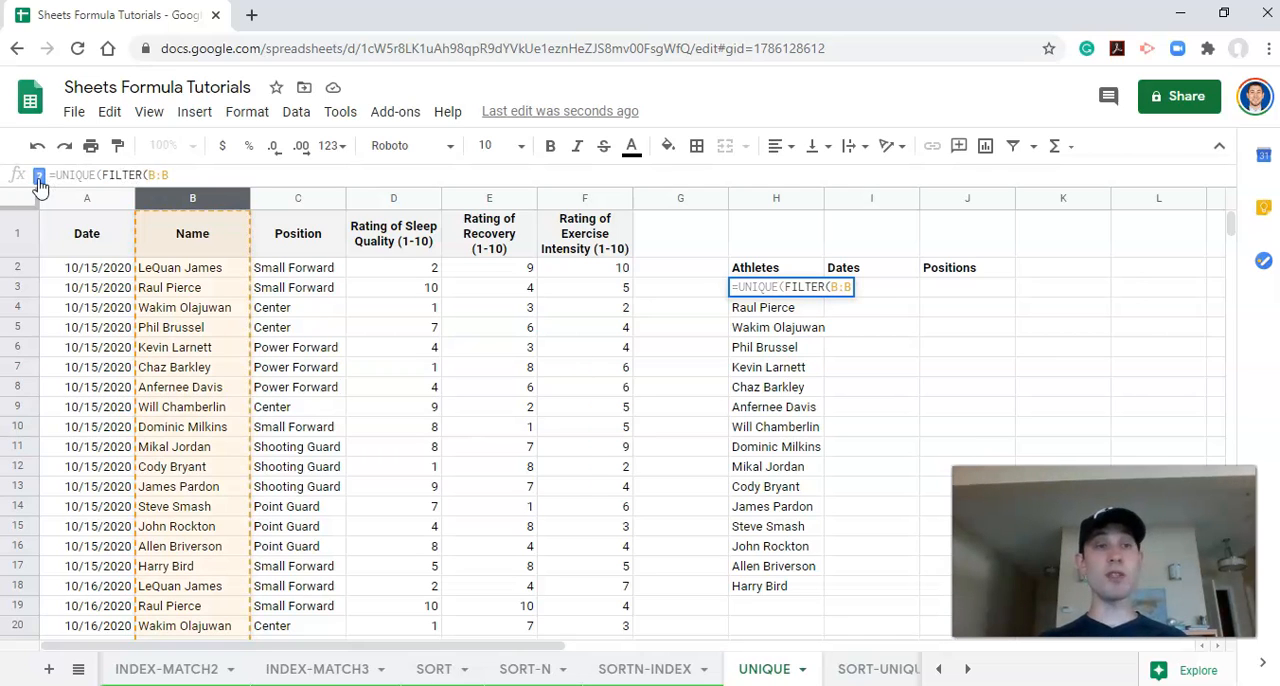
mouse_move(38, 175)
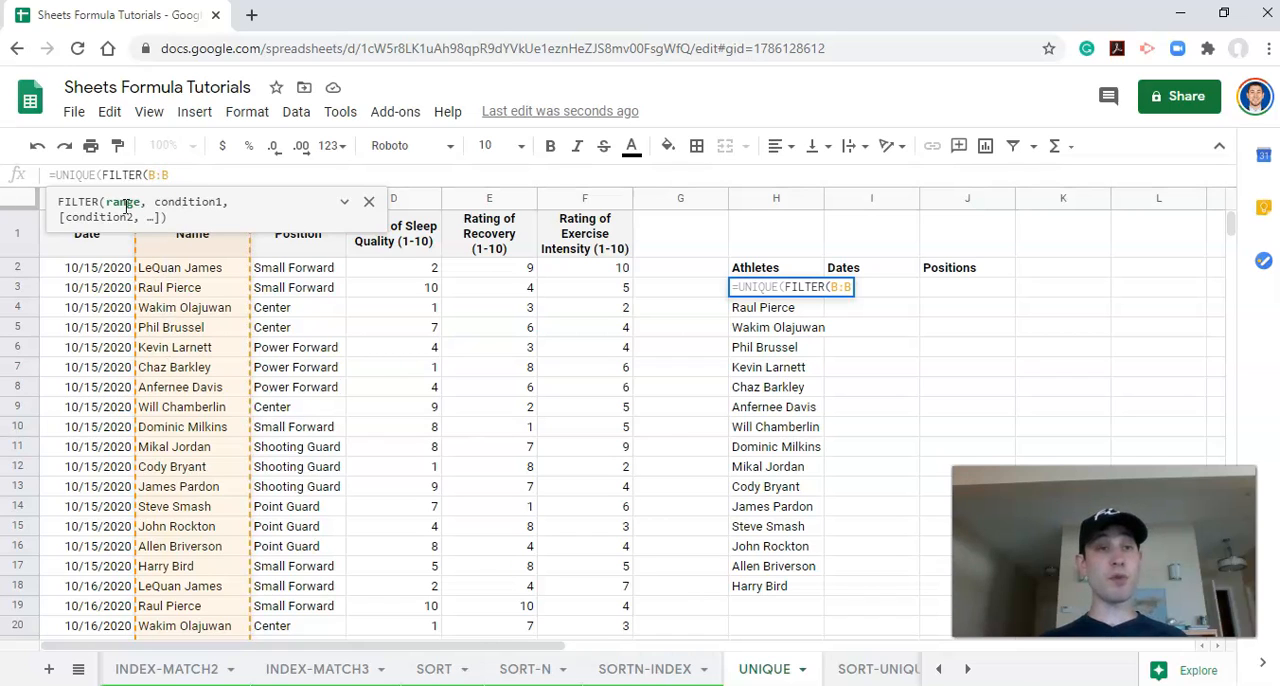
Finish H3 as =UNIQUE(FILTER(B:B,B:B<>"Name")) using the FILTER help card.
click(344, 202)
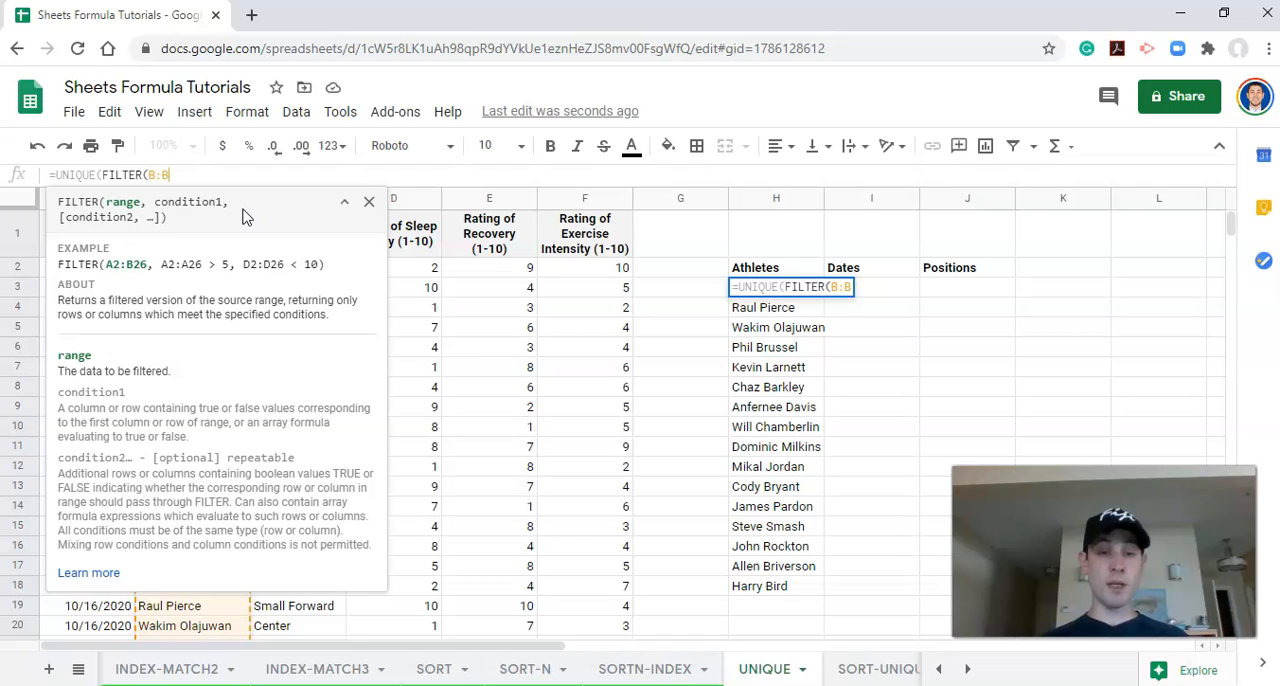
text(,)
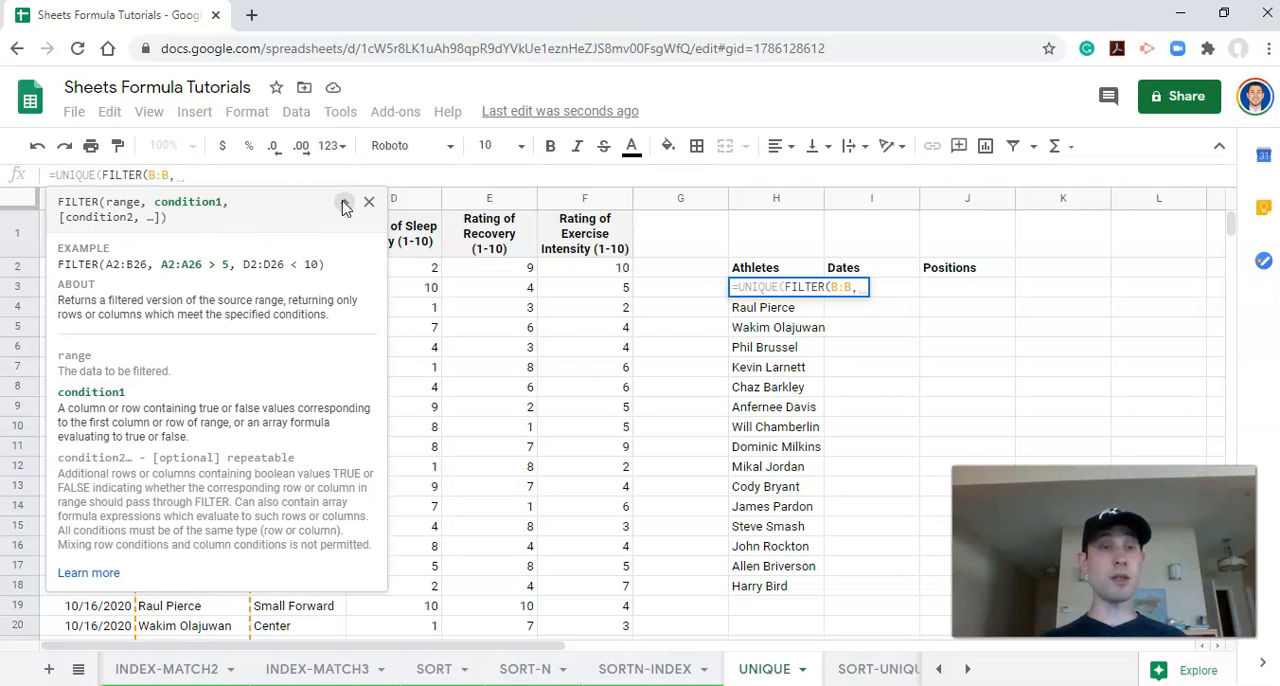
click(344, 201)
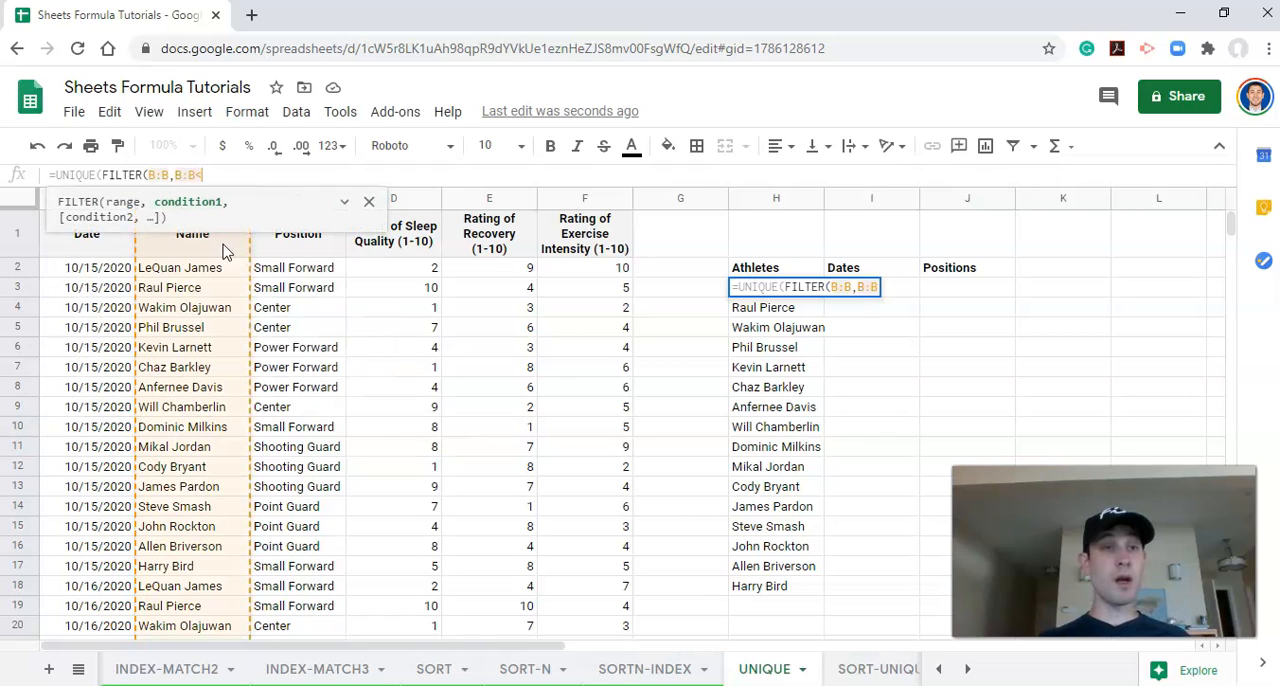
text(<>")
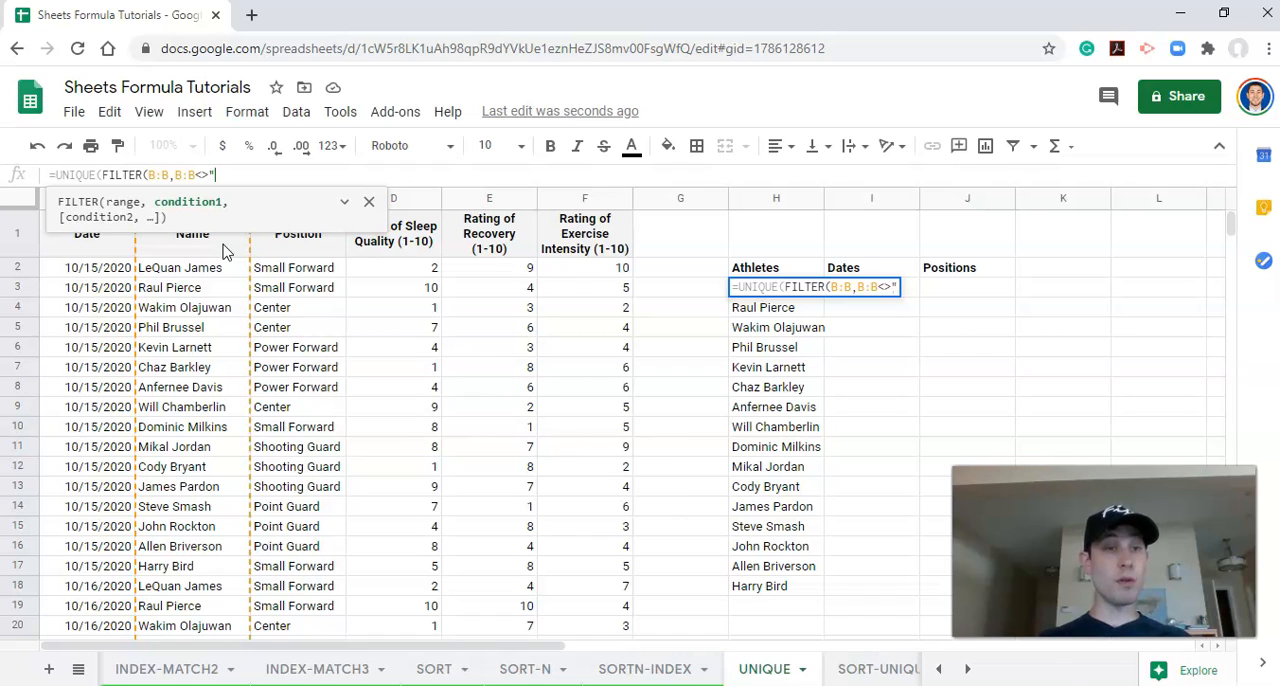
text(Name")))
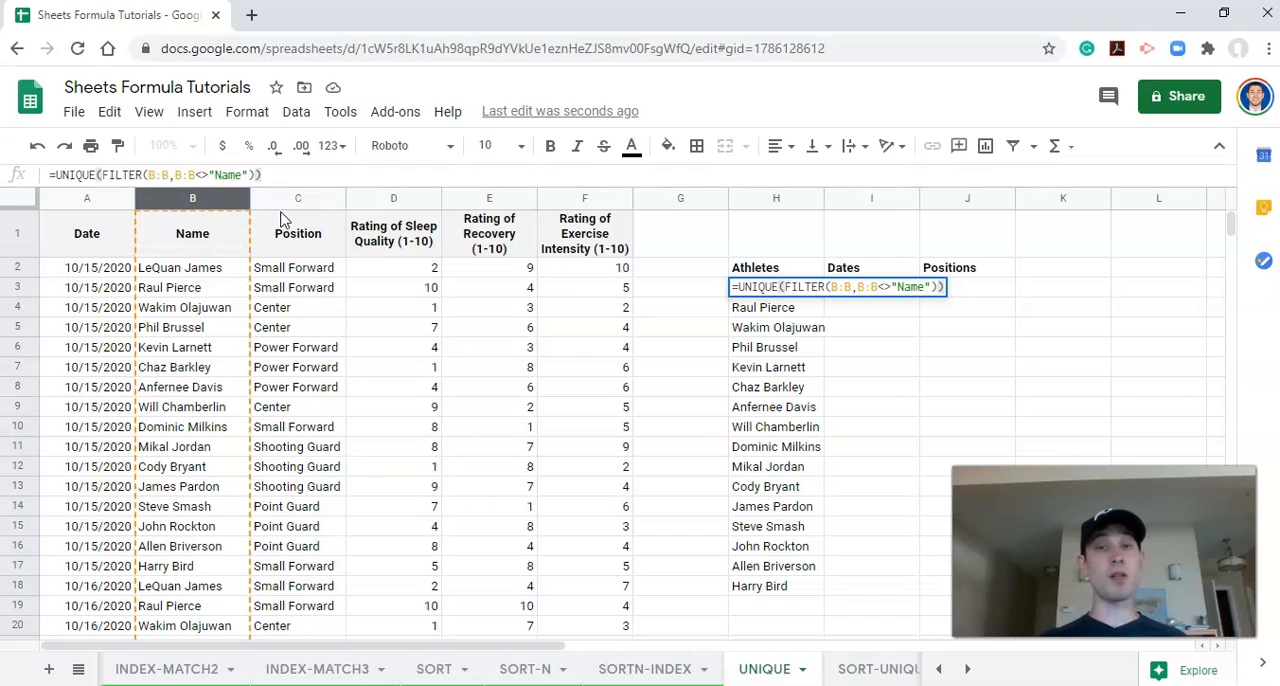
key(Enter)
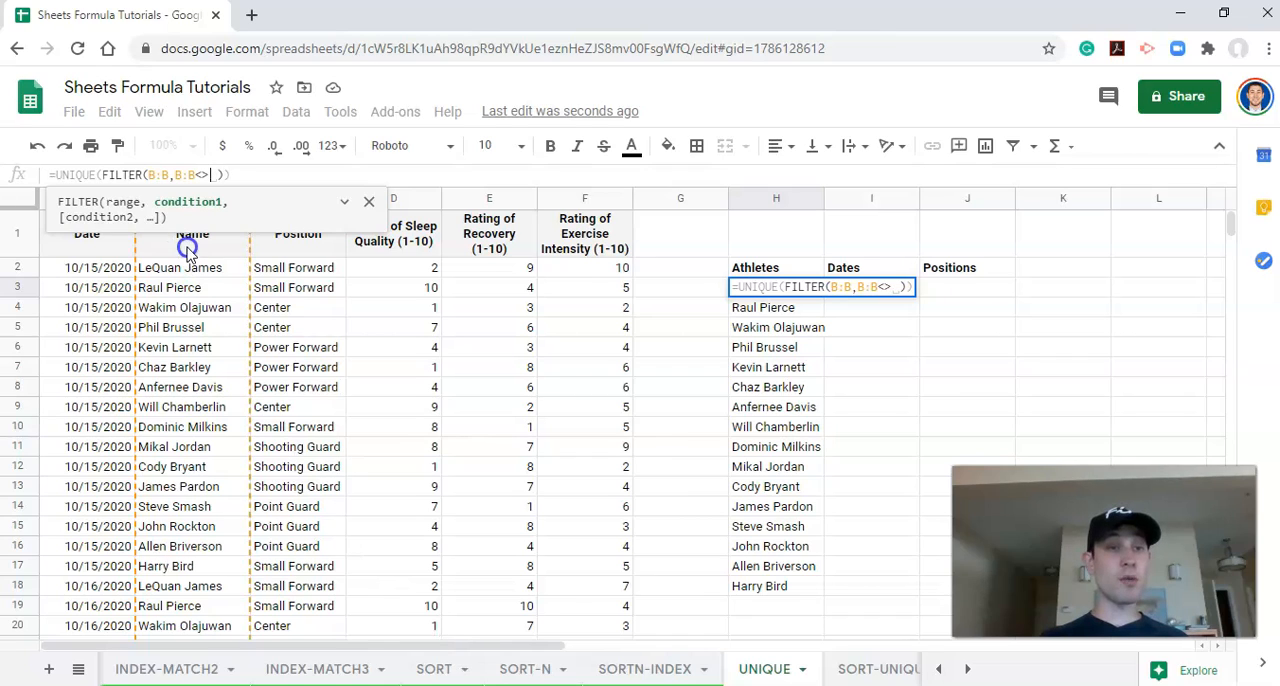
click(192, 233)
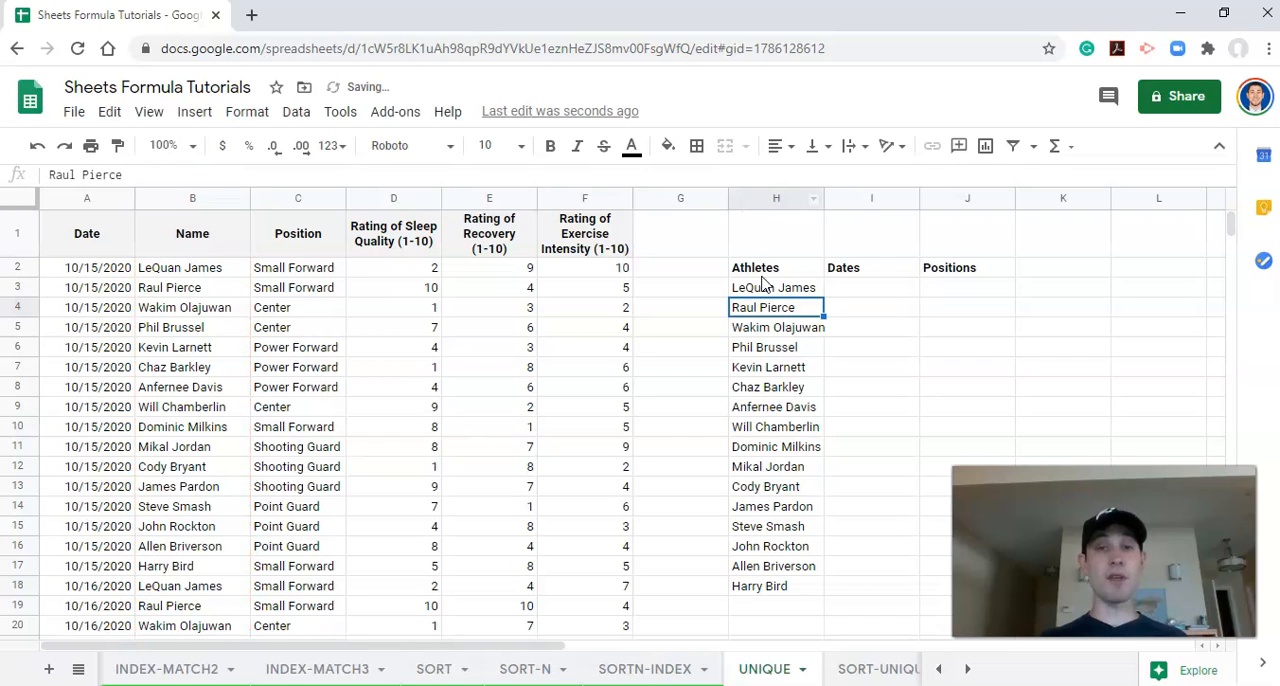
click(775, 287)
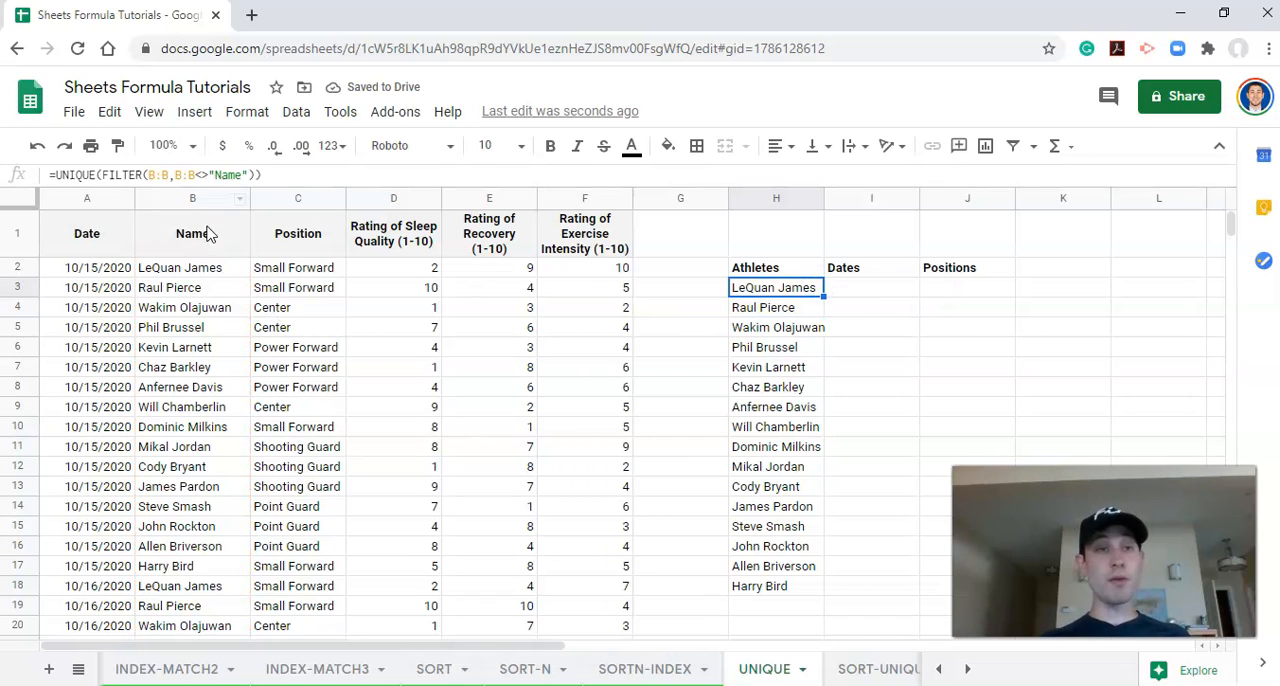
click(192, 233)
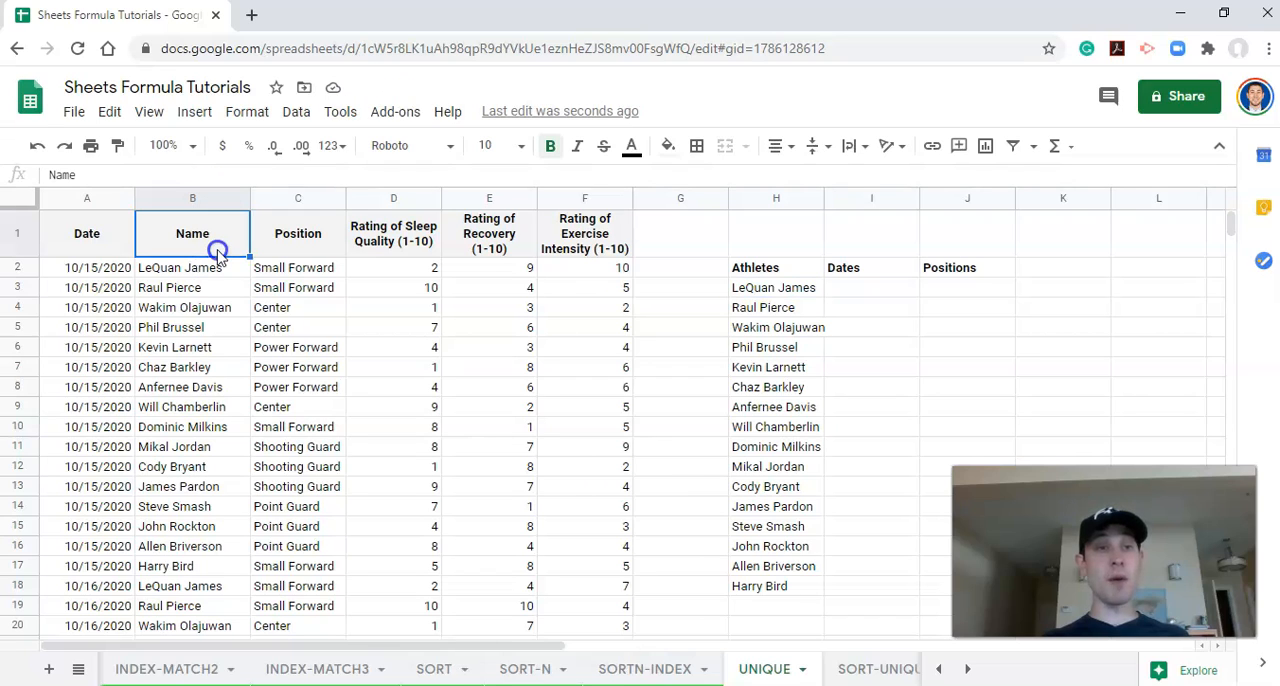
text(Player)
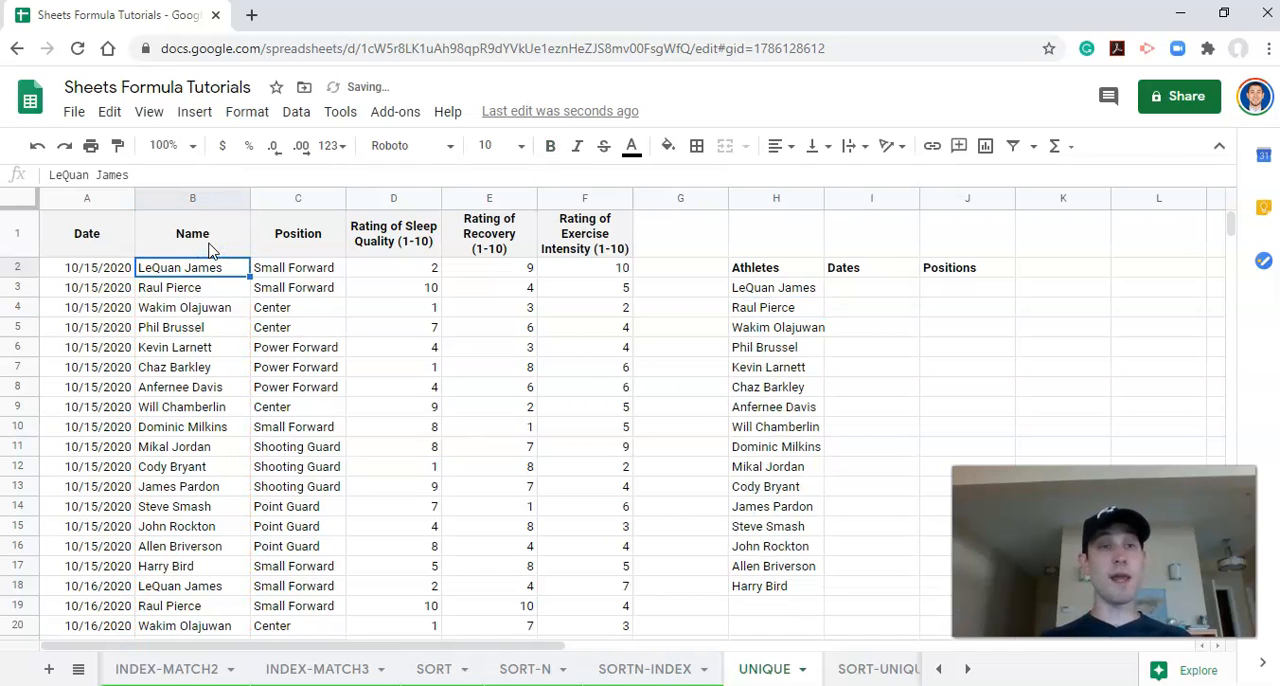
text(Hello)
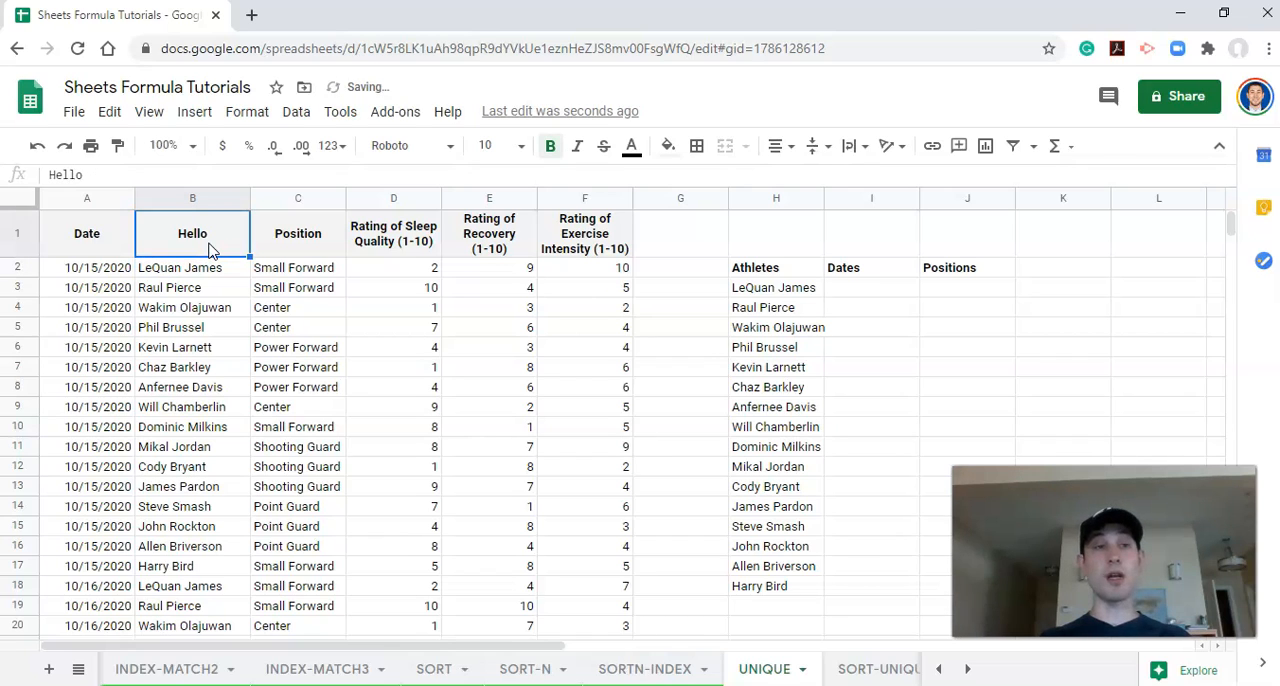
text(Name)
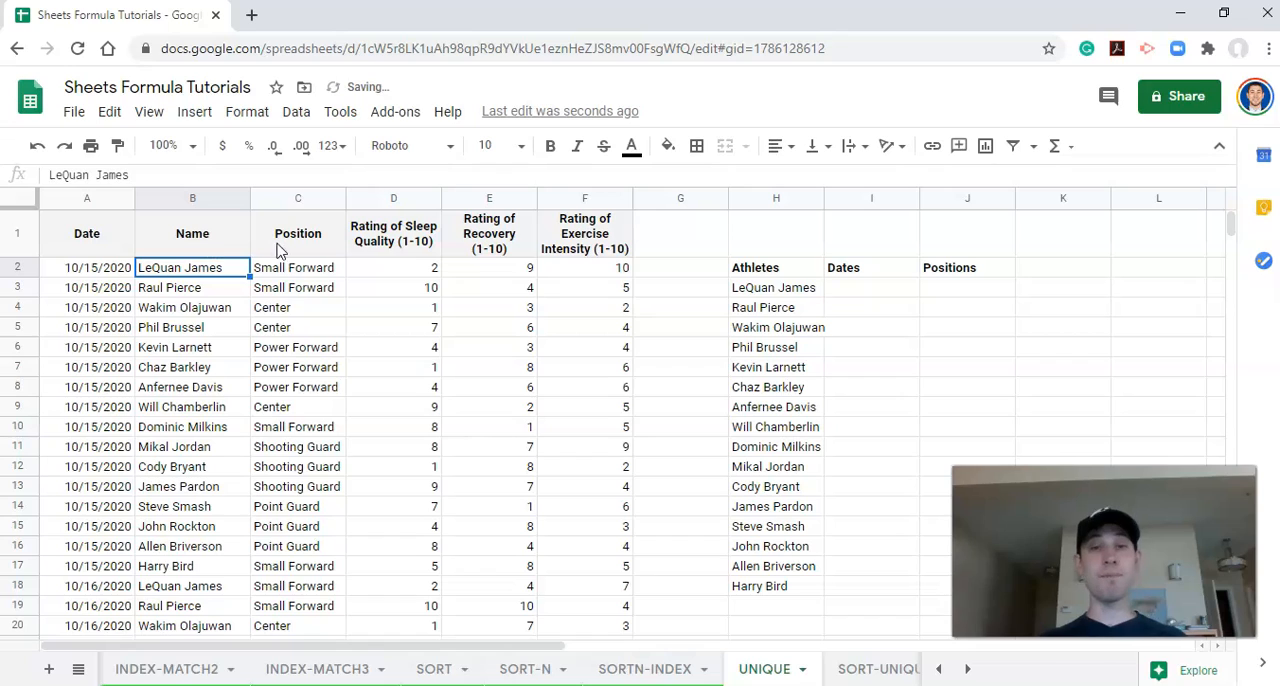
click(775, 287)
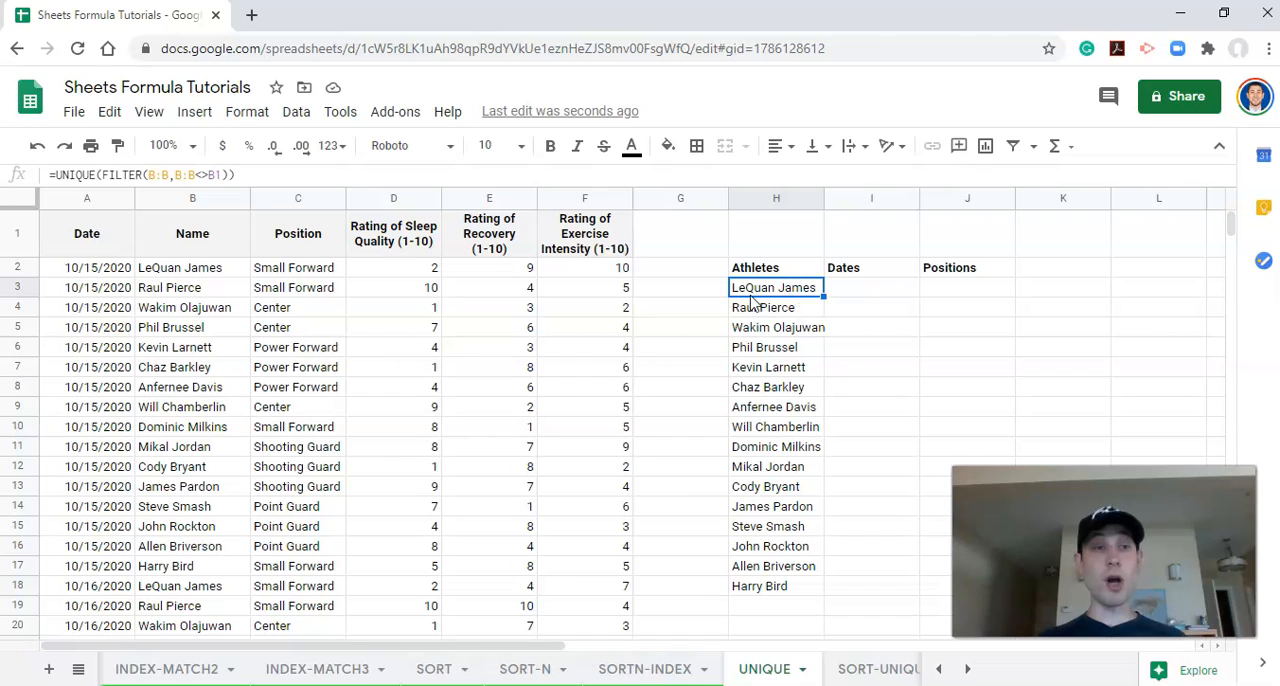
Relabel I2 as 'Positions', clear J2, and pick I3 for the formula.
click(871, 267)
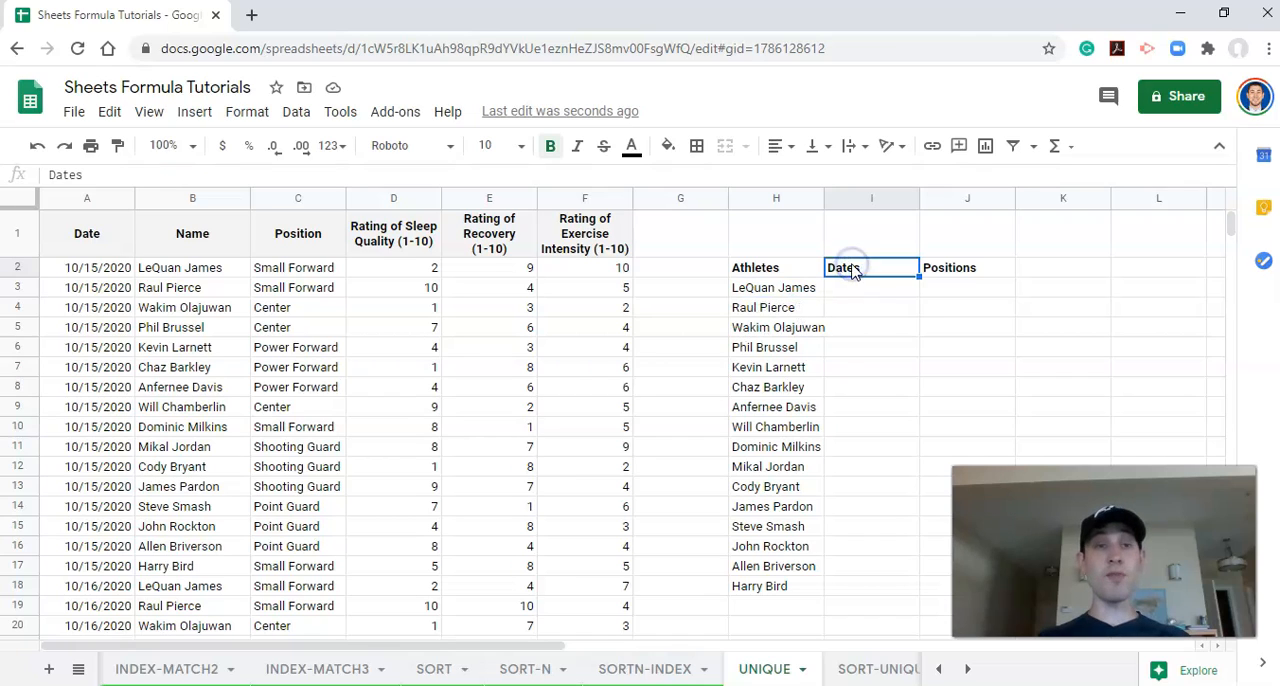
text(Positions)
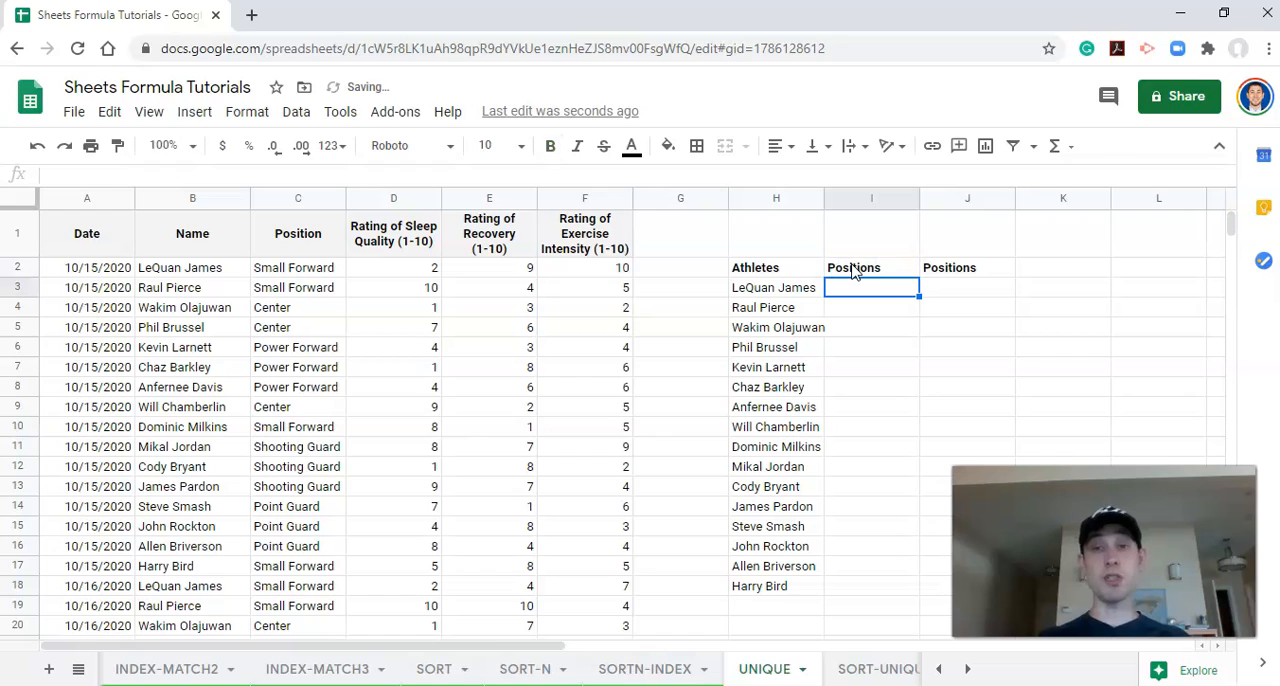
click(775, 267)
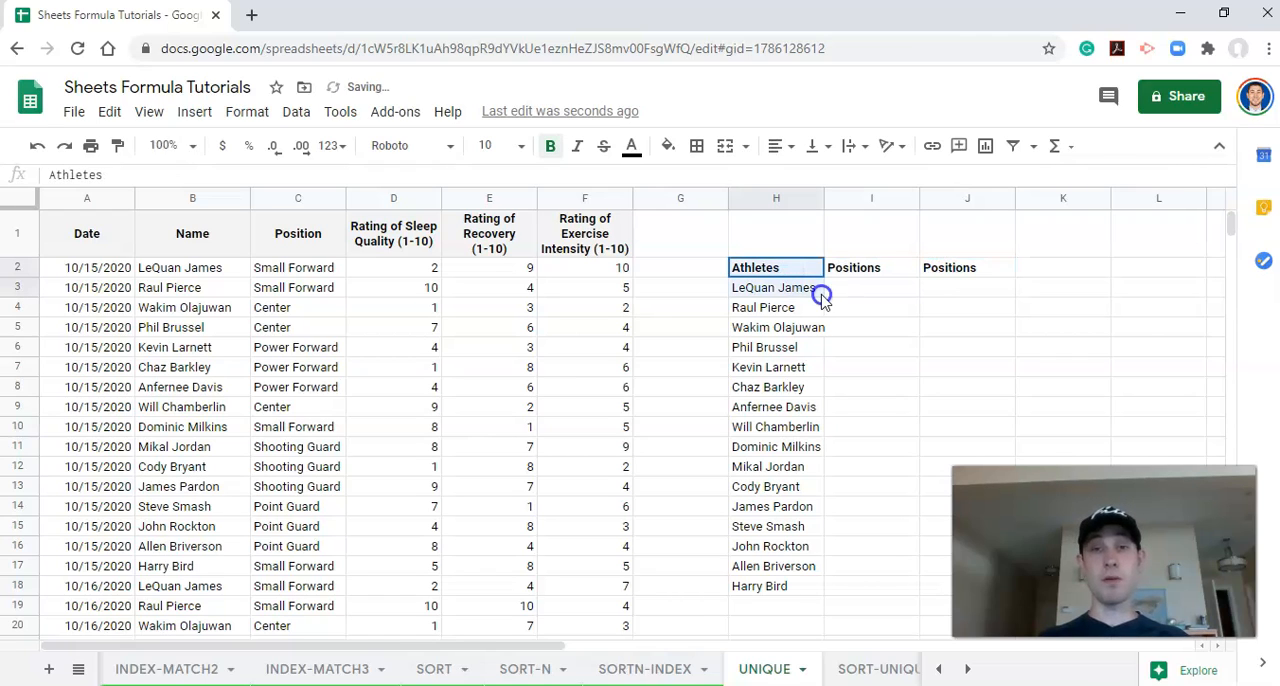
click(680, 267)
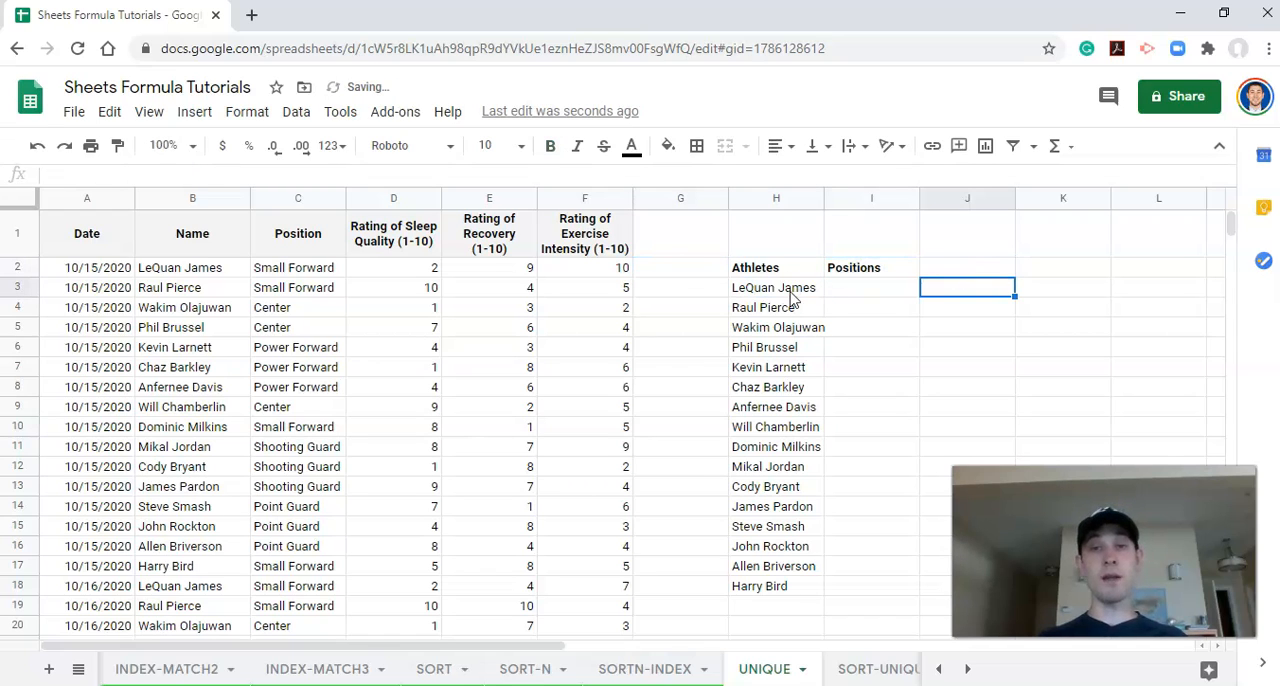
click(775, 287)
text(=UNIQUE(FILTER(C:C,C:C<>C1)))
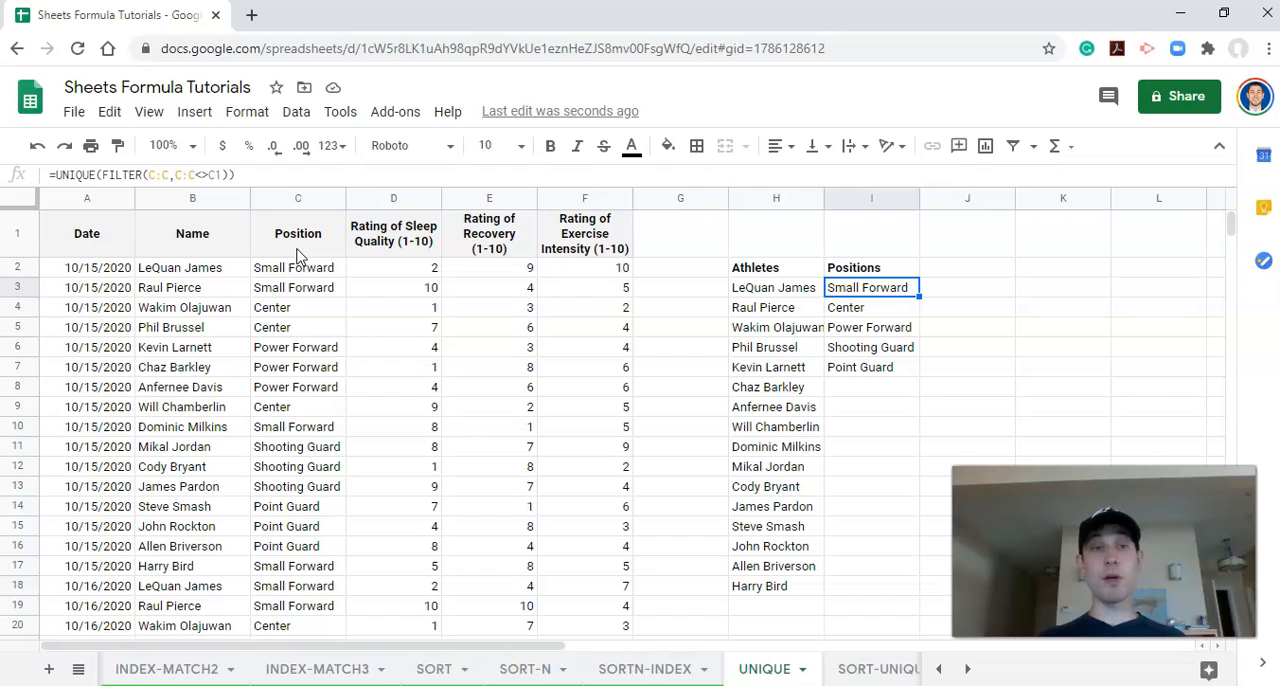
mouse_move(925, 283)
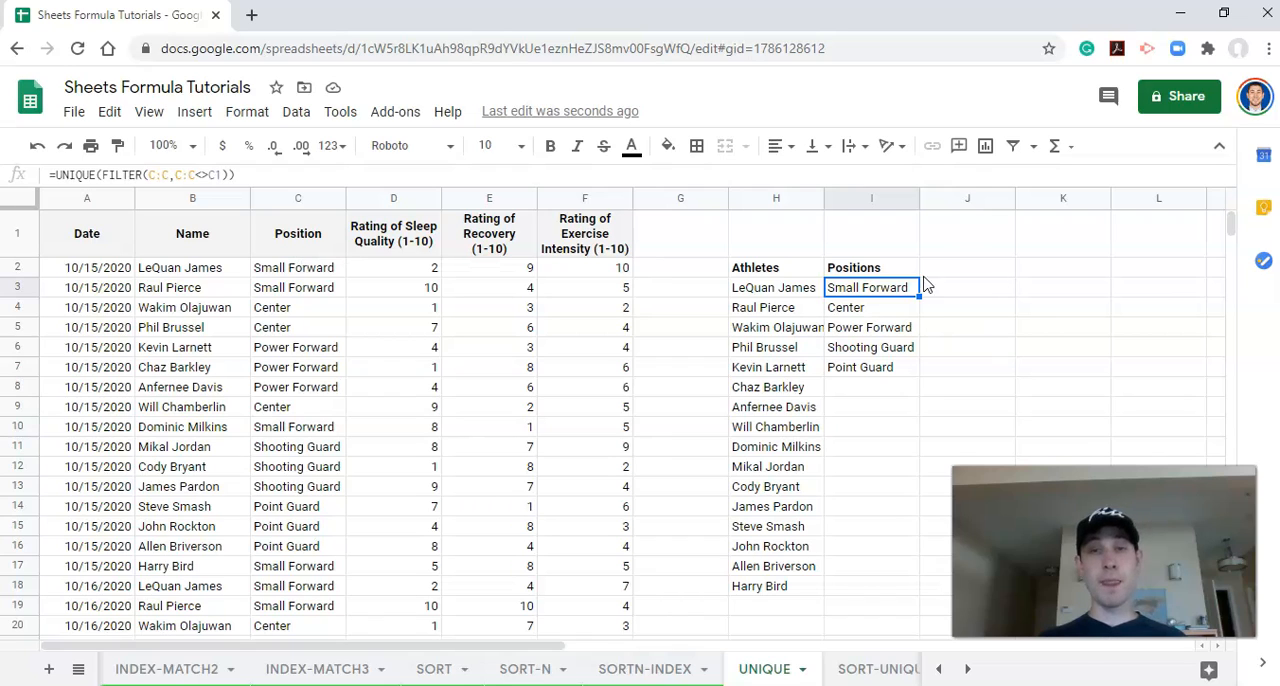
mouse_move(90, 290)
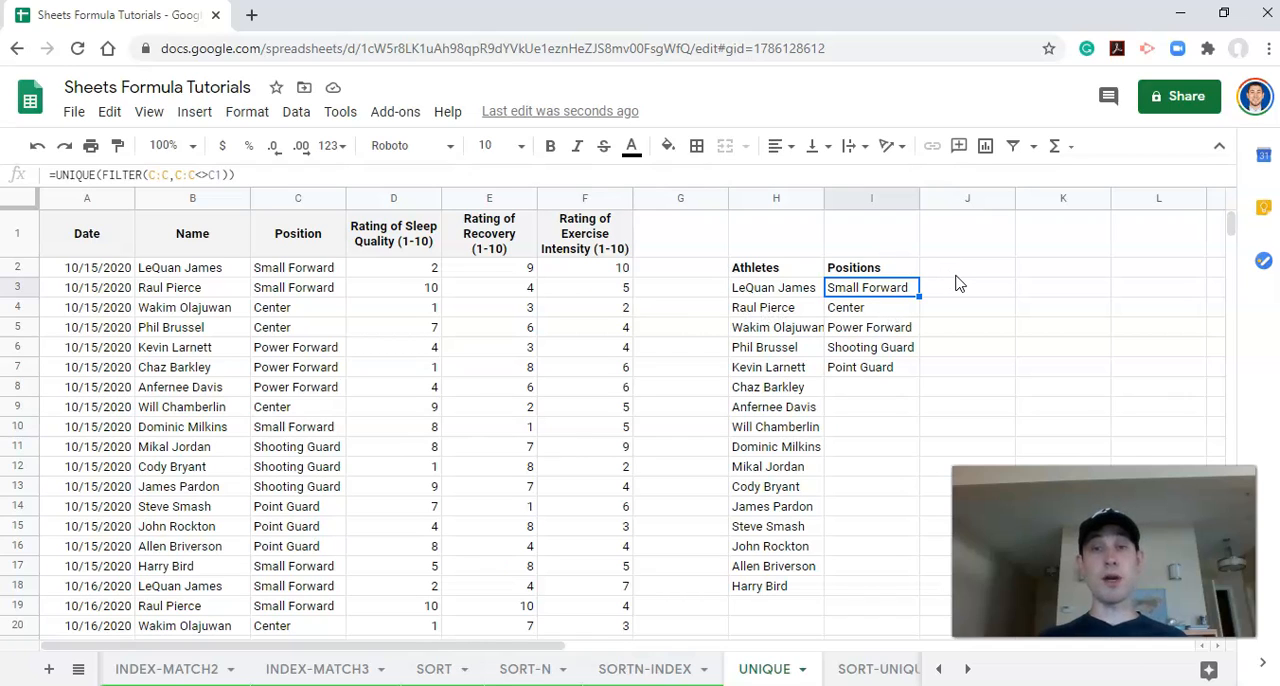
mouse_move(758, 315)
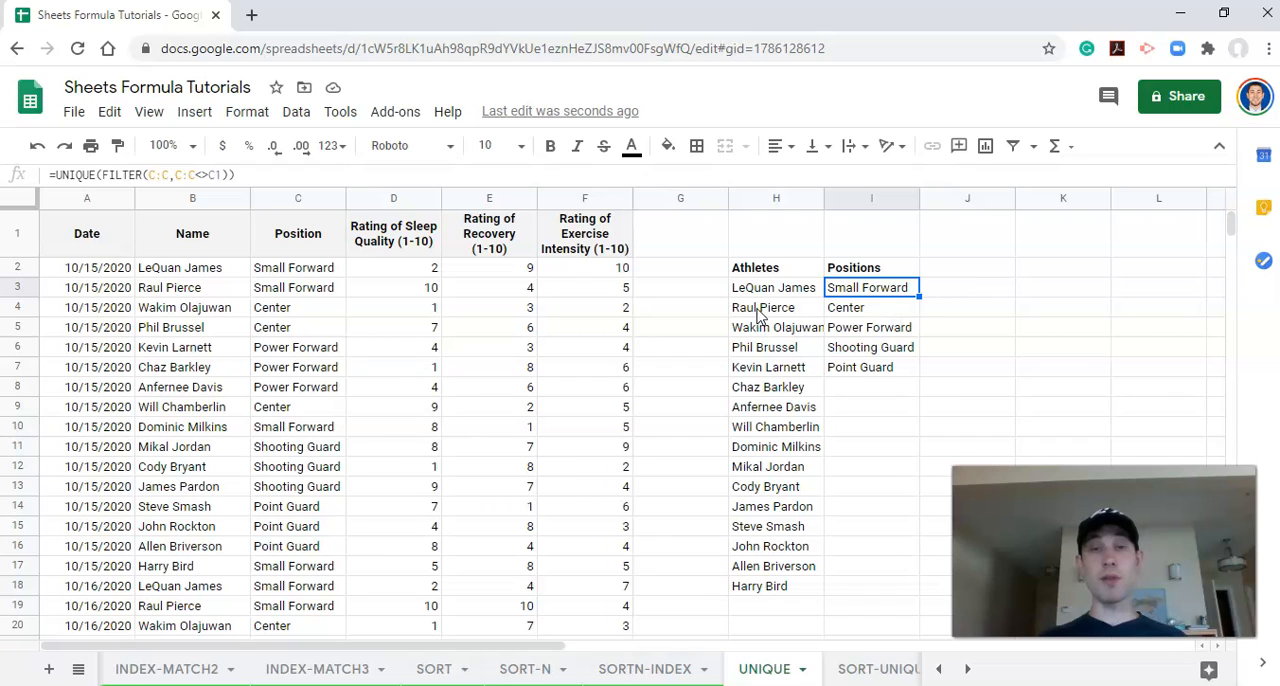
mouse_move(768, 300)
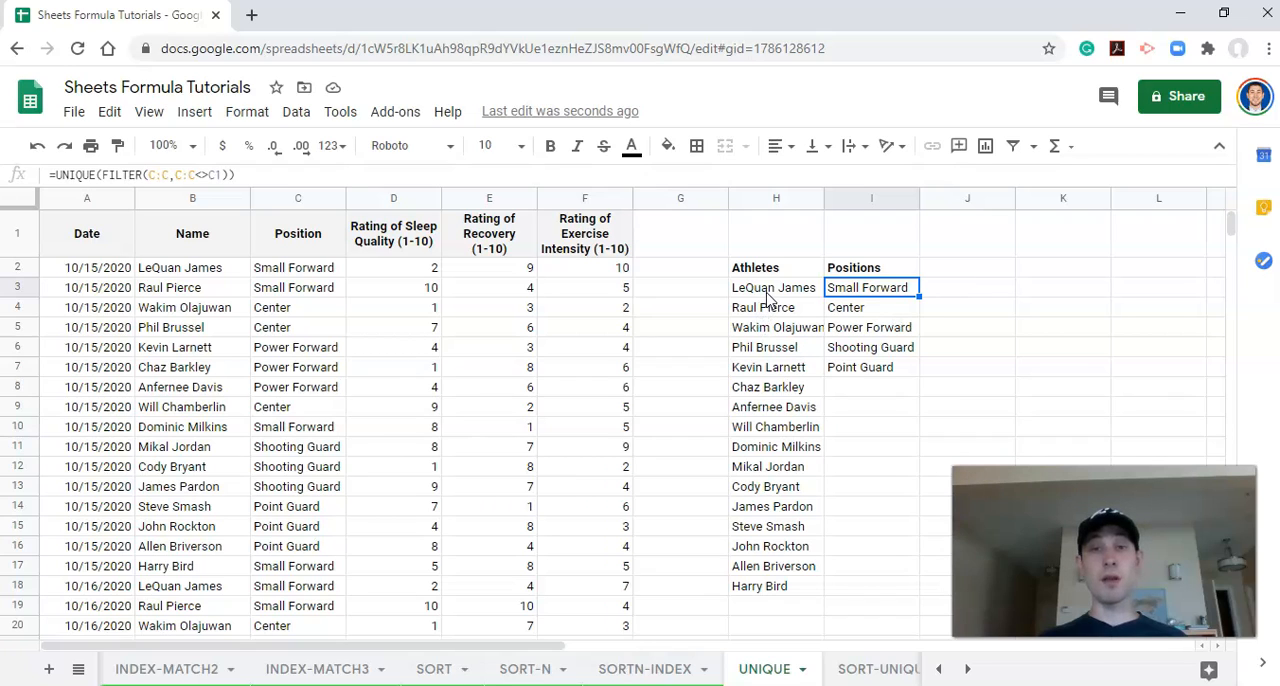
mouse_move(843, 303)
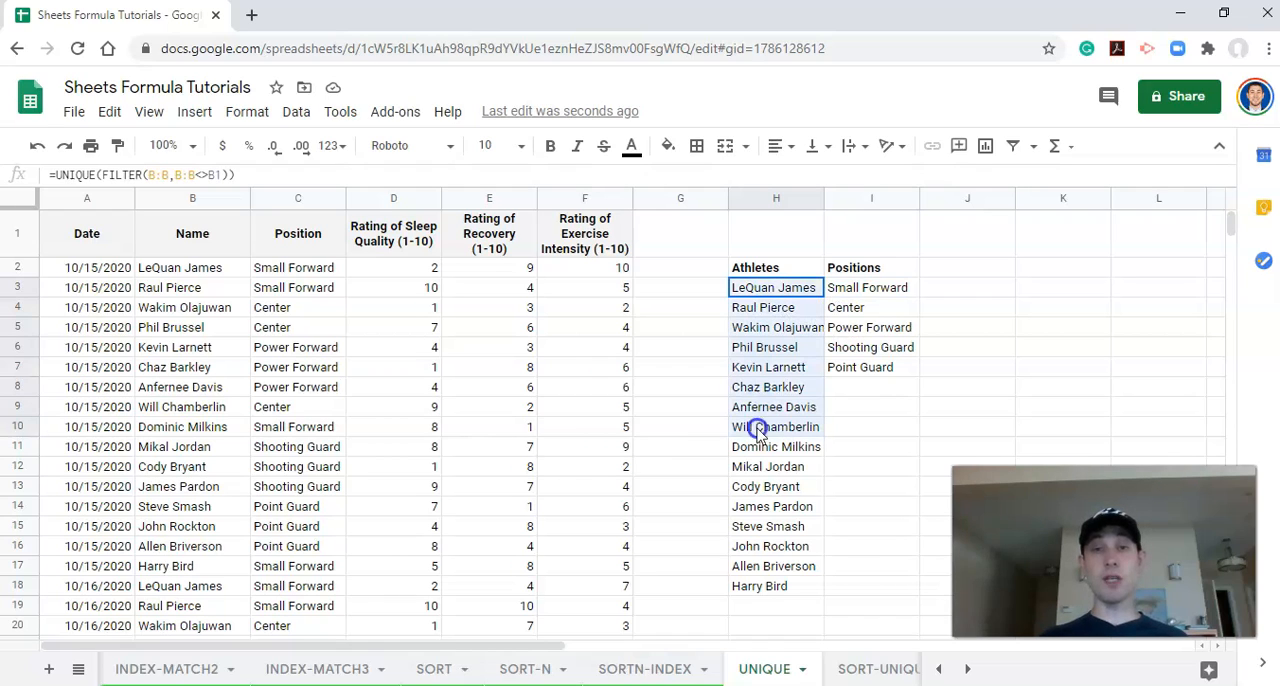
scroll(down, 3)
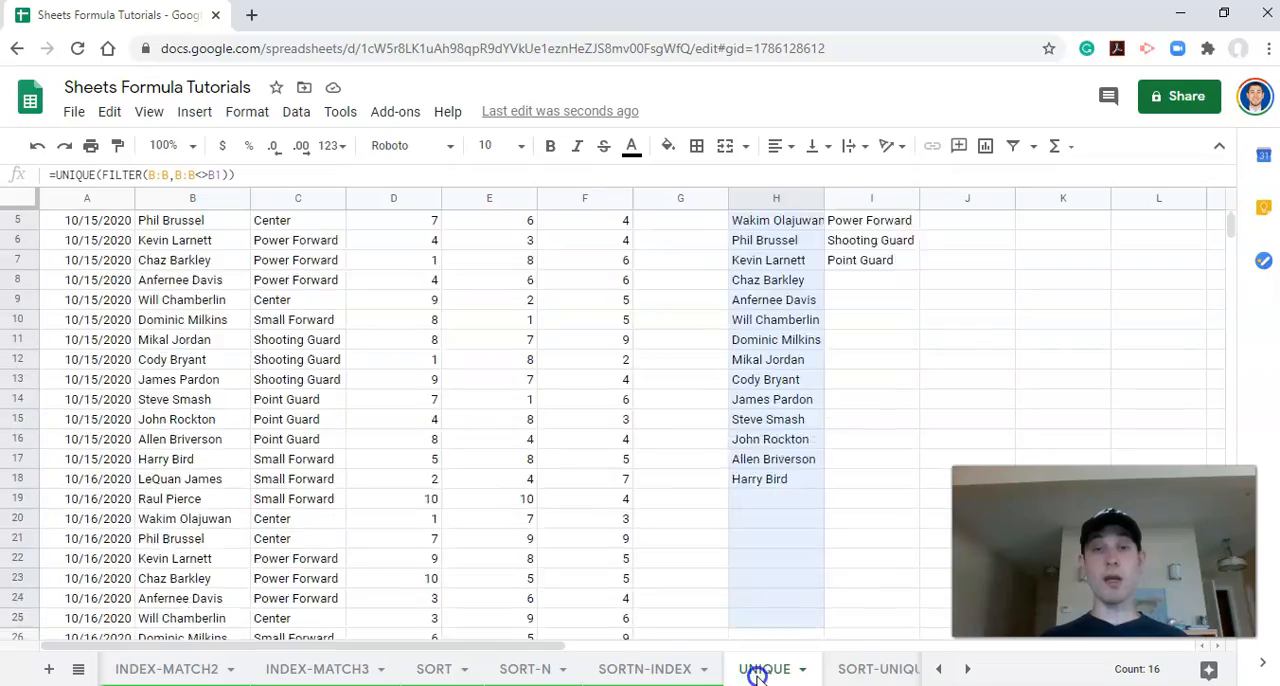
scroll(down, 3)
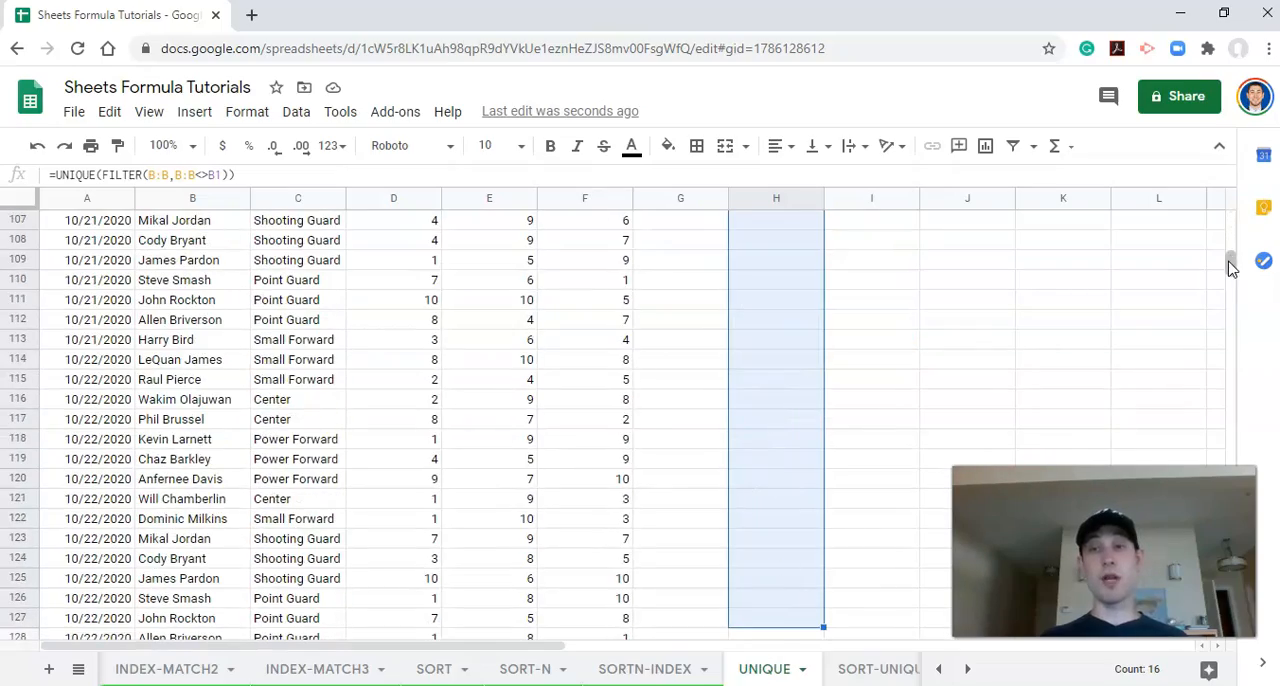
click(966, 287)
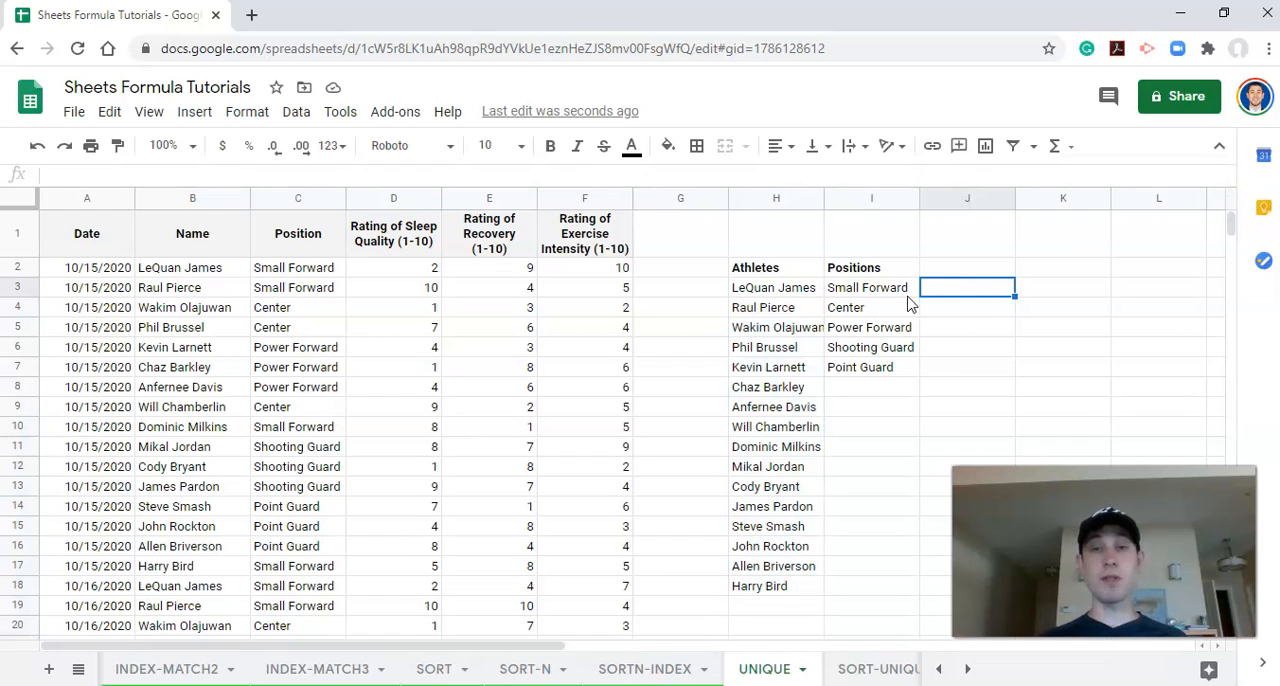
mouse_move(765, 285)
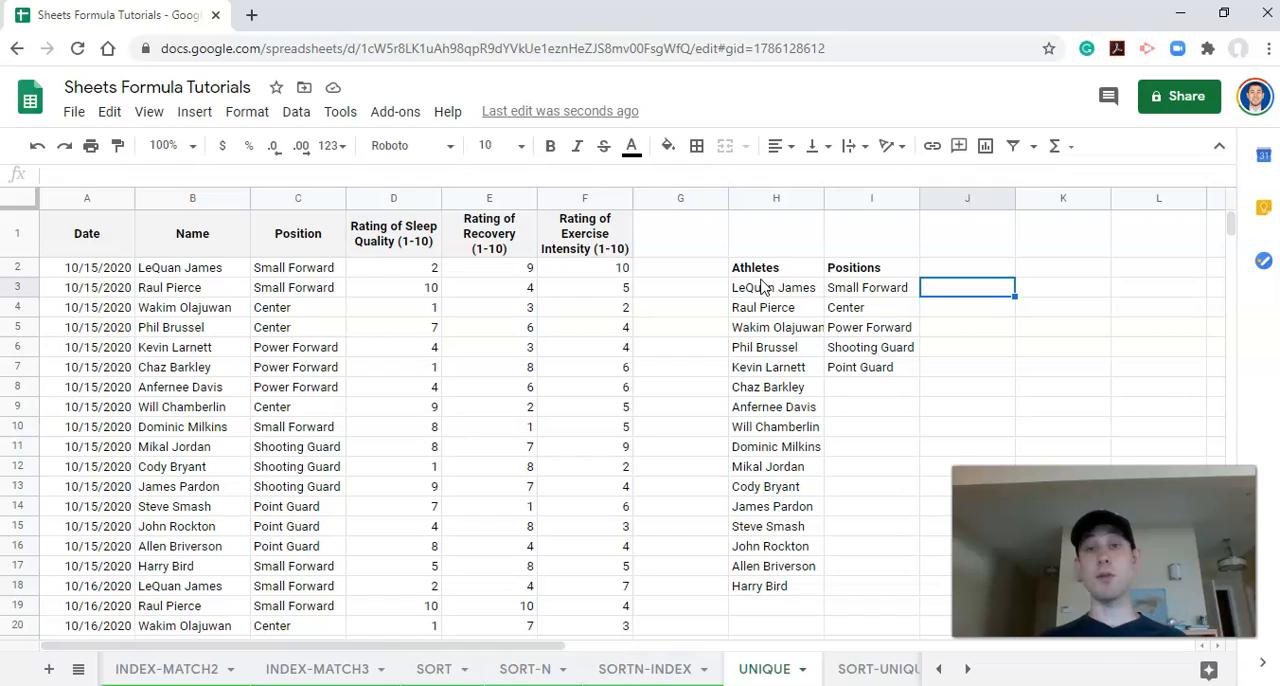
mouse_move(765, 282)
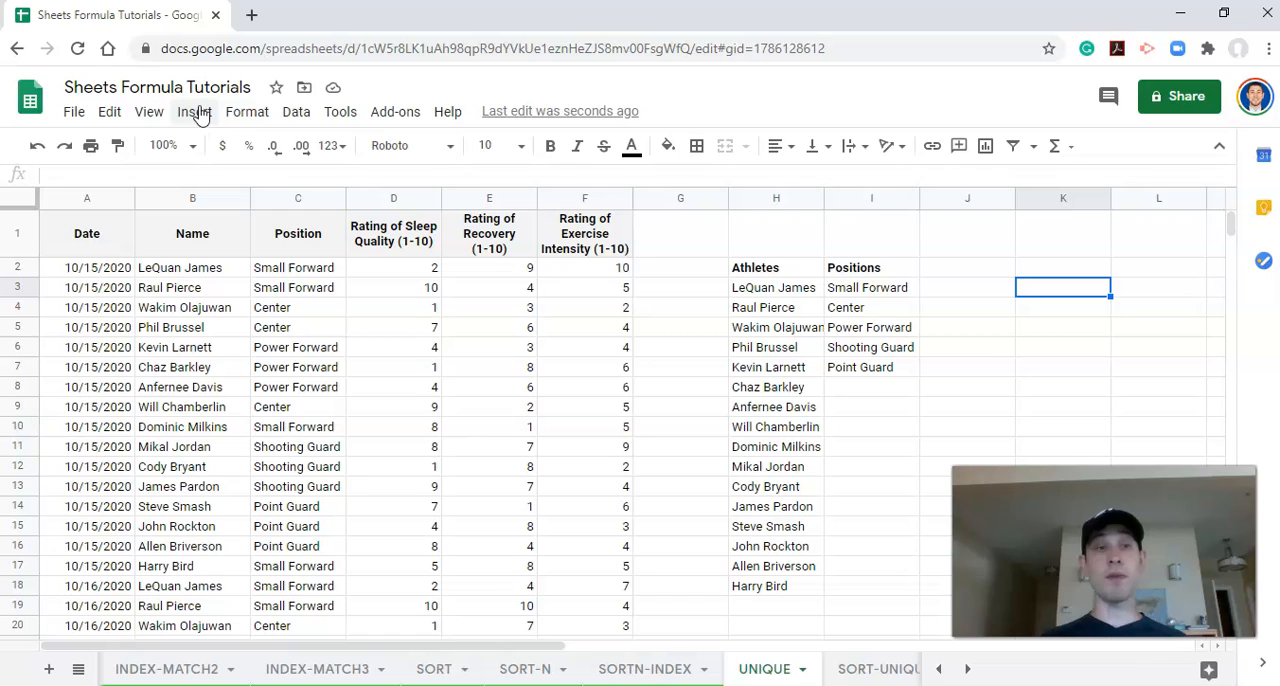
Add a data-validation rule on K3 allowing values from the range H3:H177.
click(296, 111)
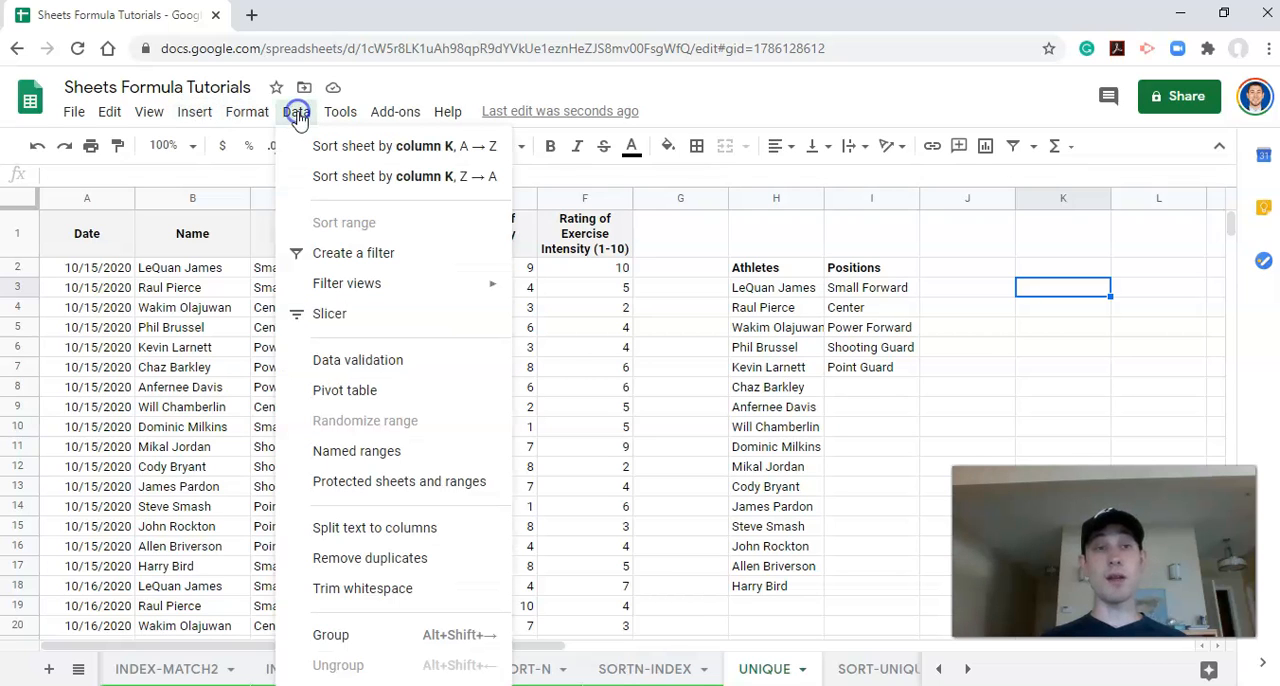
click(358, 360)
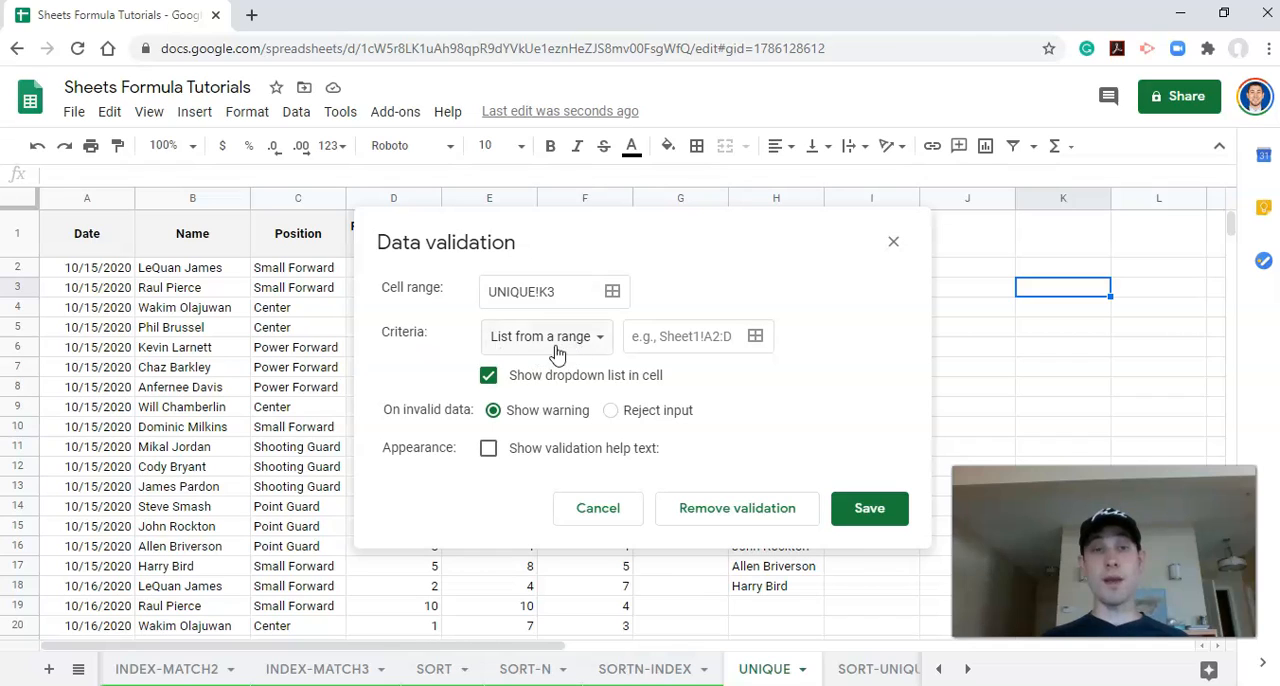
mouse_move(555, 352)
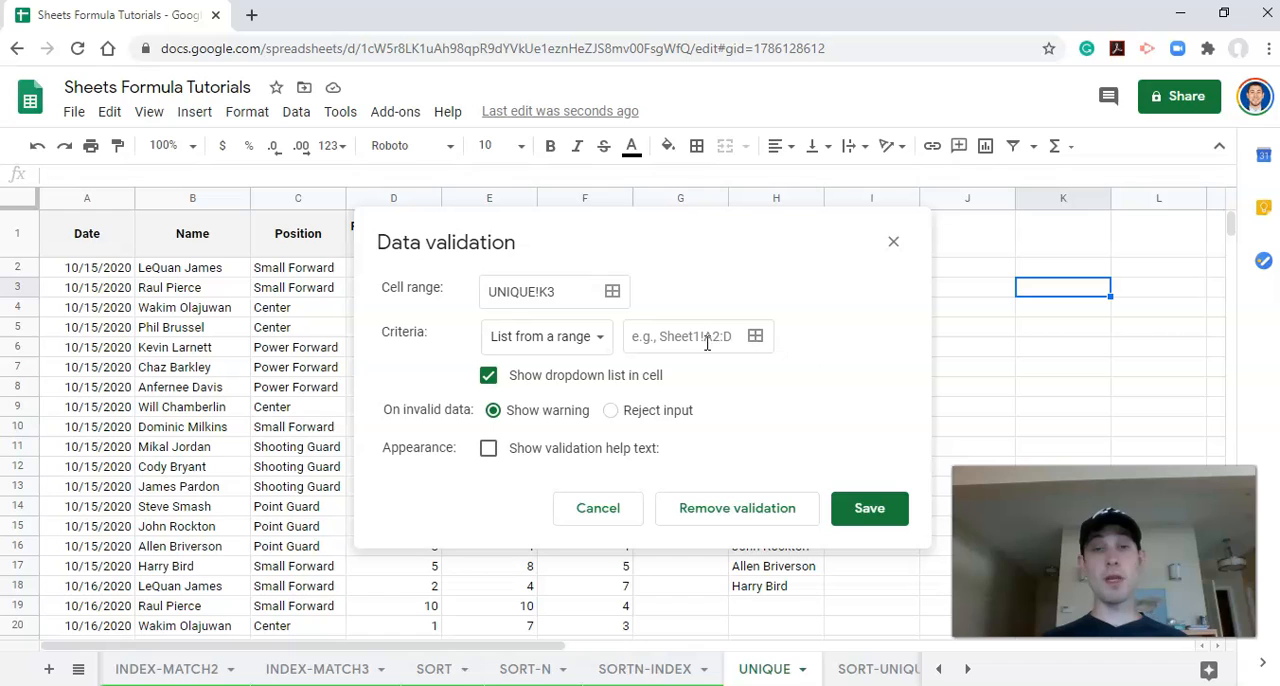
click(690, 336)
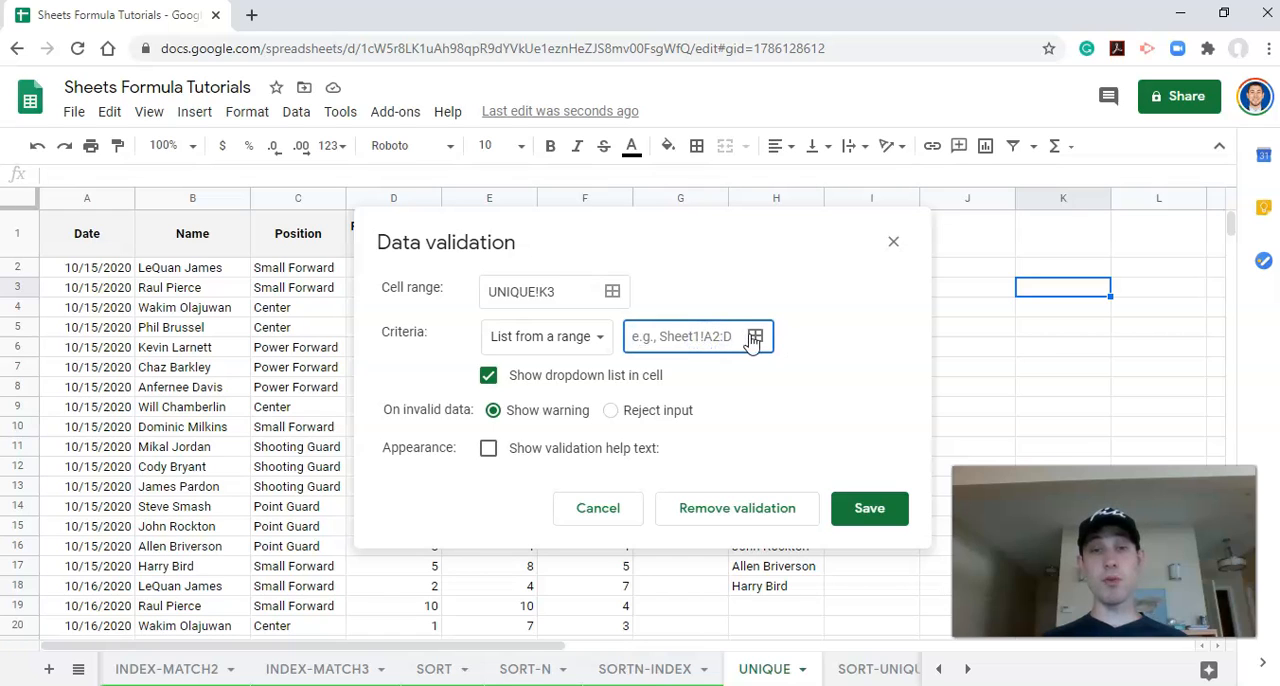
click(755, 336)
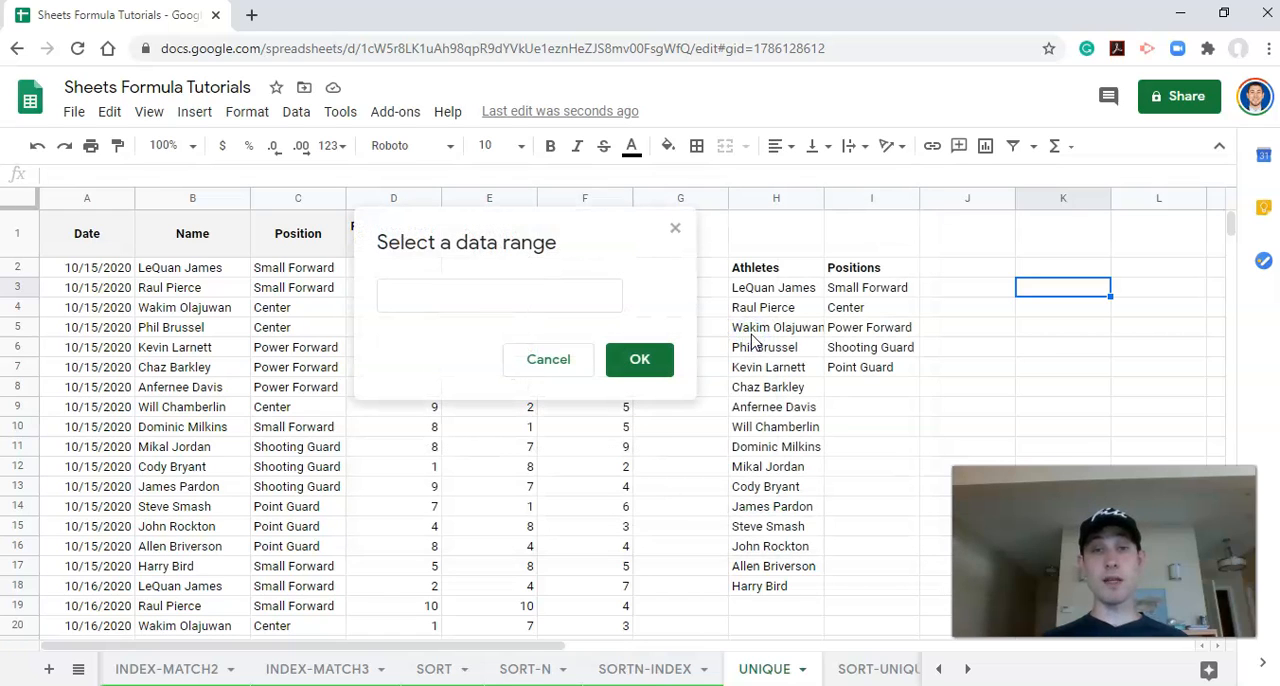
drag(775, 287, 775, 585)
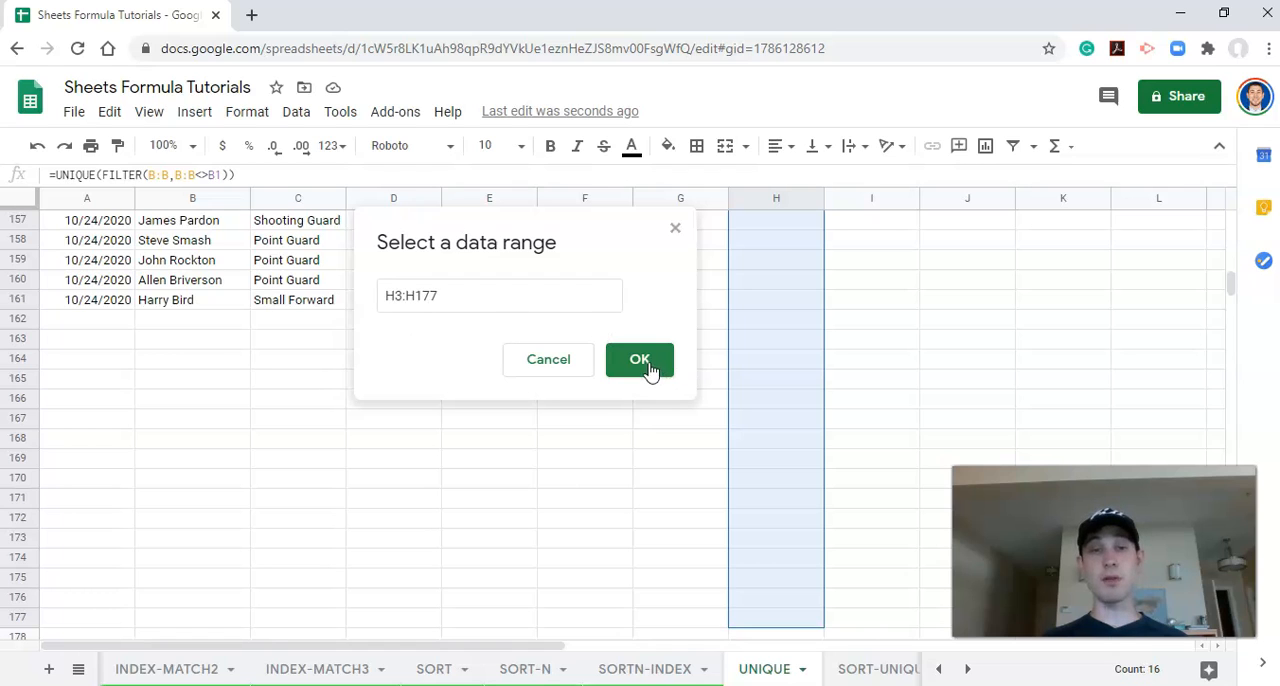
click(639, 359)
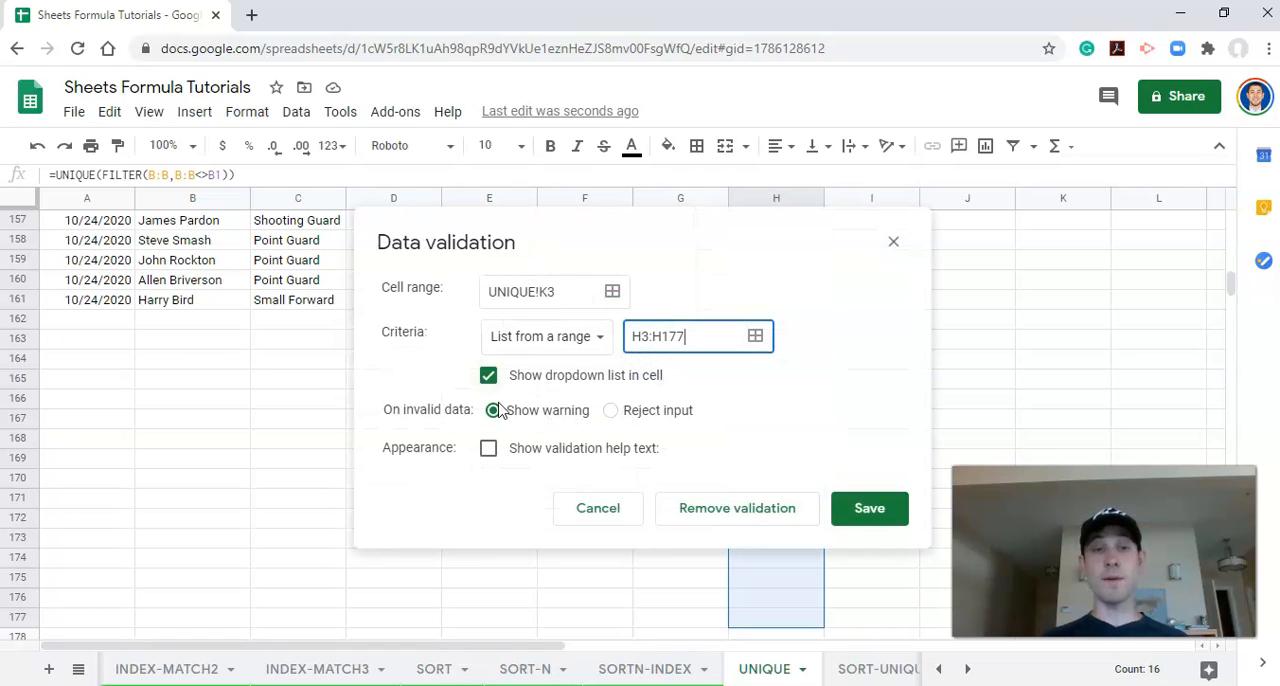
click(868, 508)
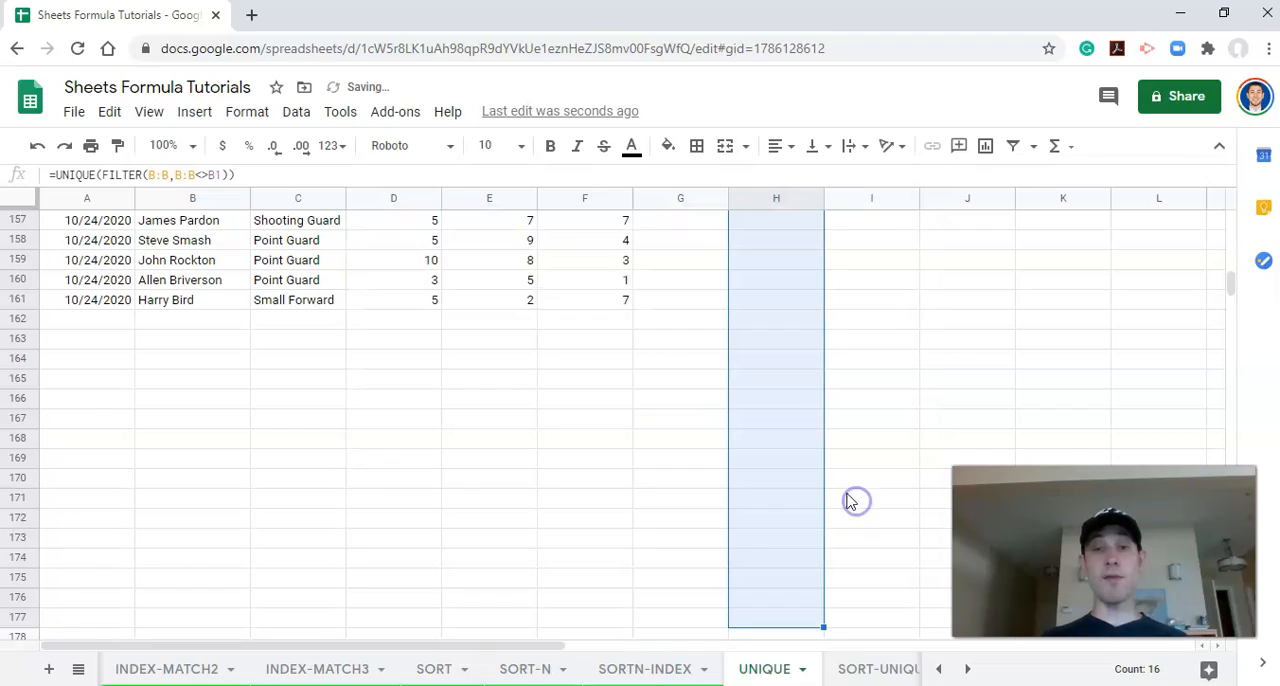
scroll(up, 3)
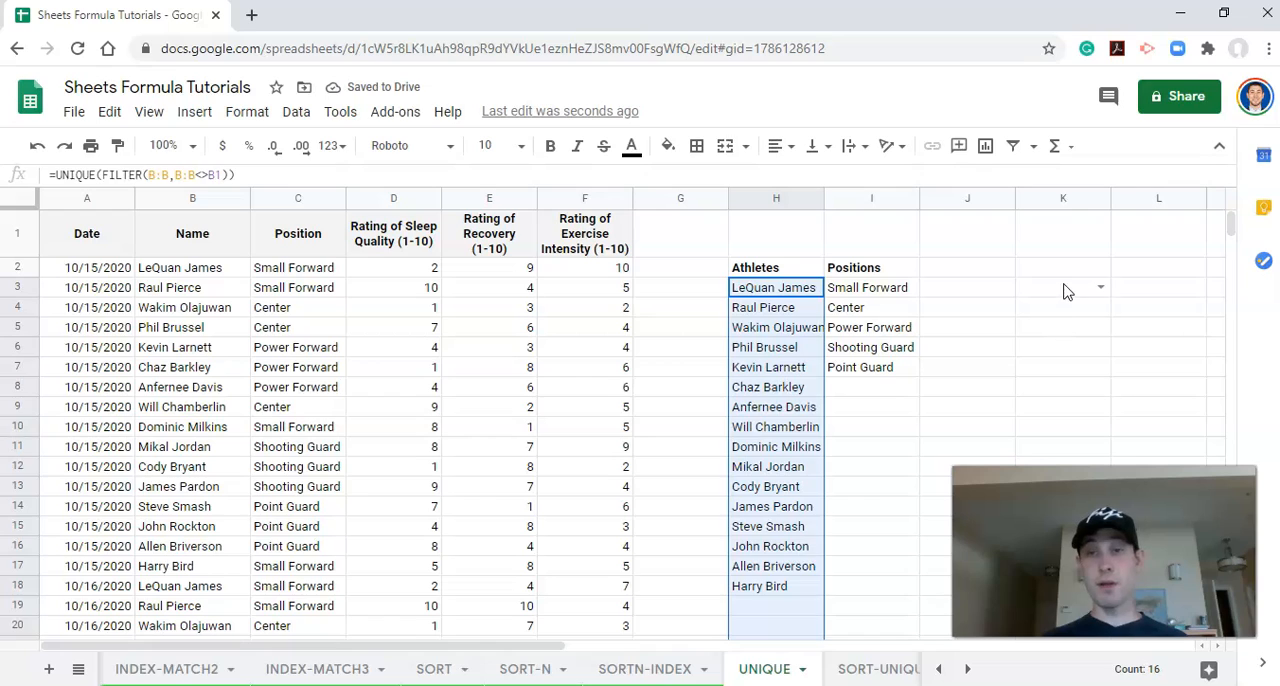
click(1100, 287)
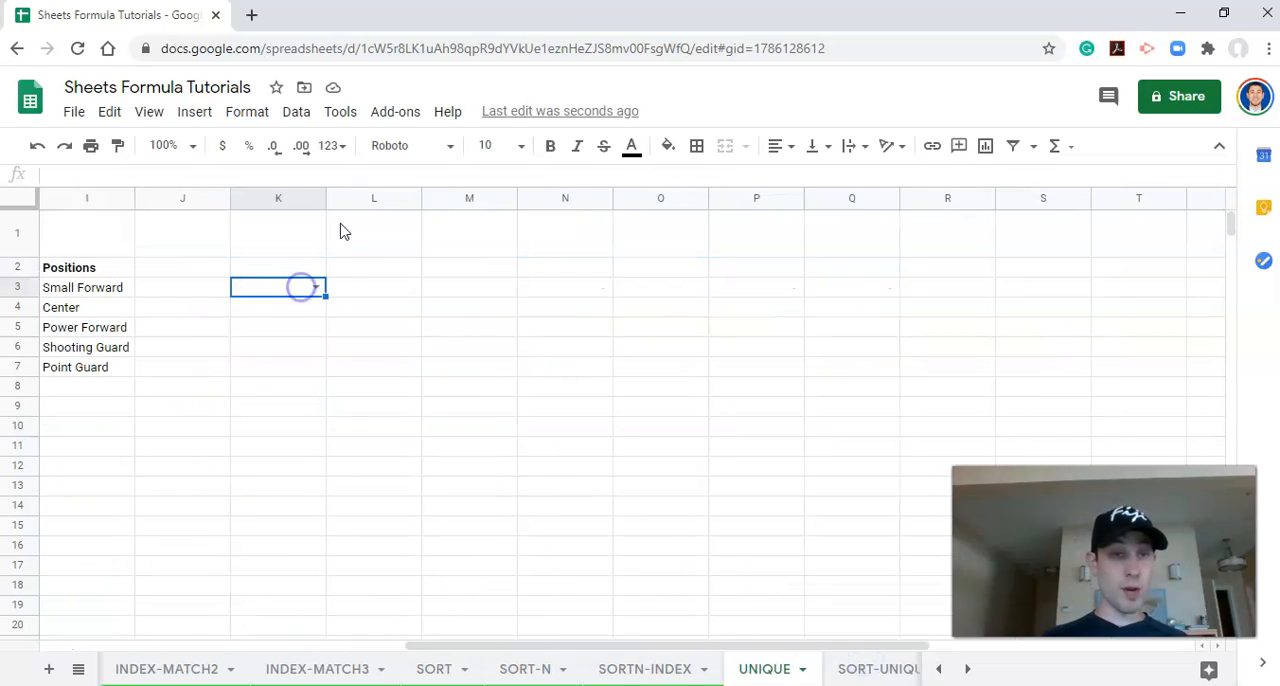
click(667, 146)
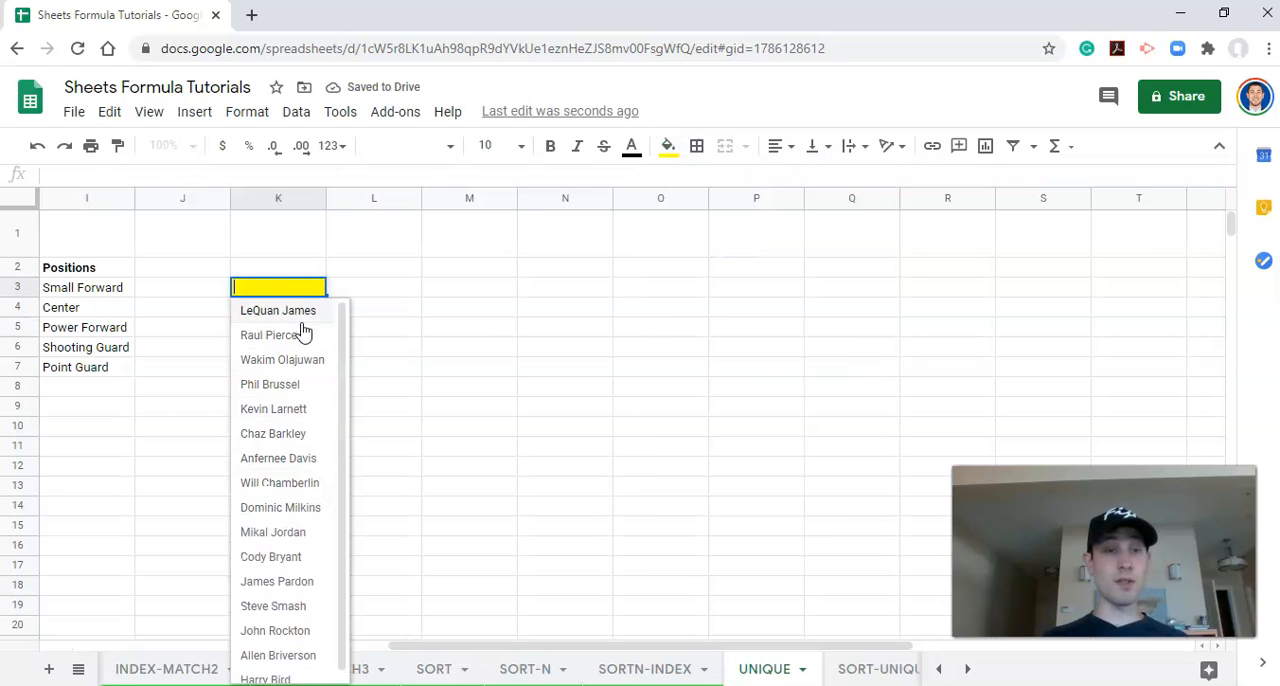
click(277, 310)
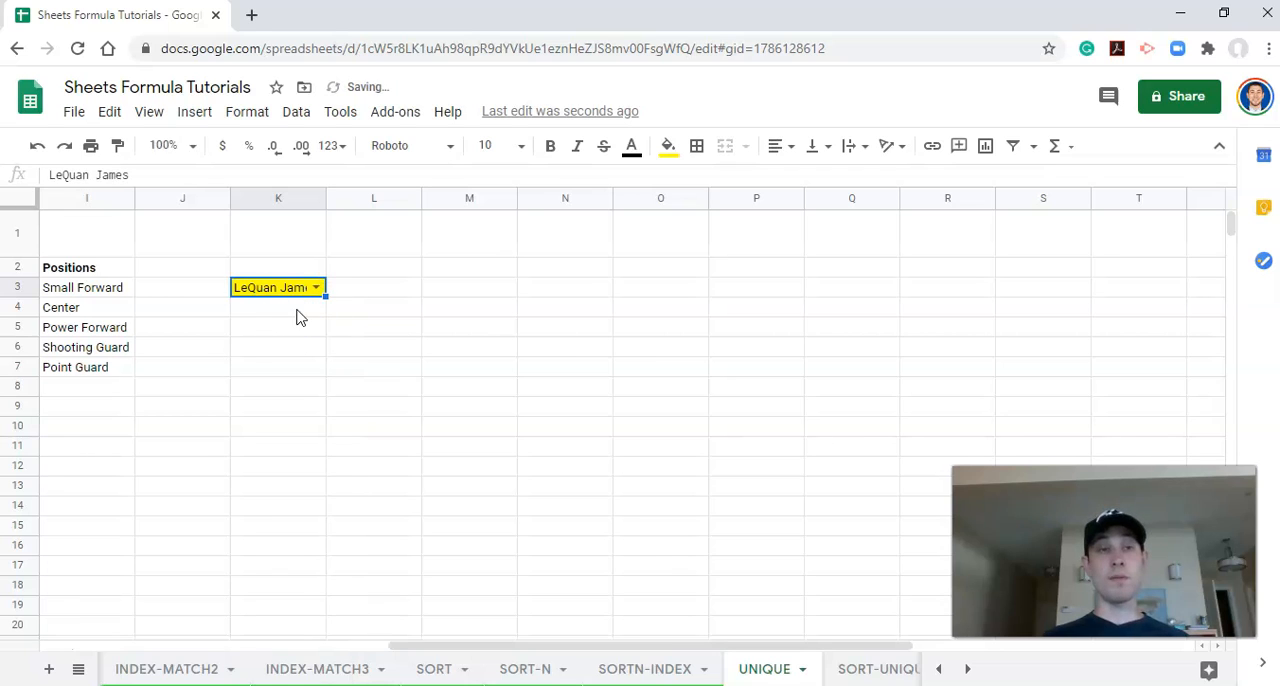
mouse_move(389, 448)
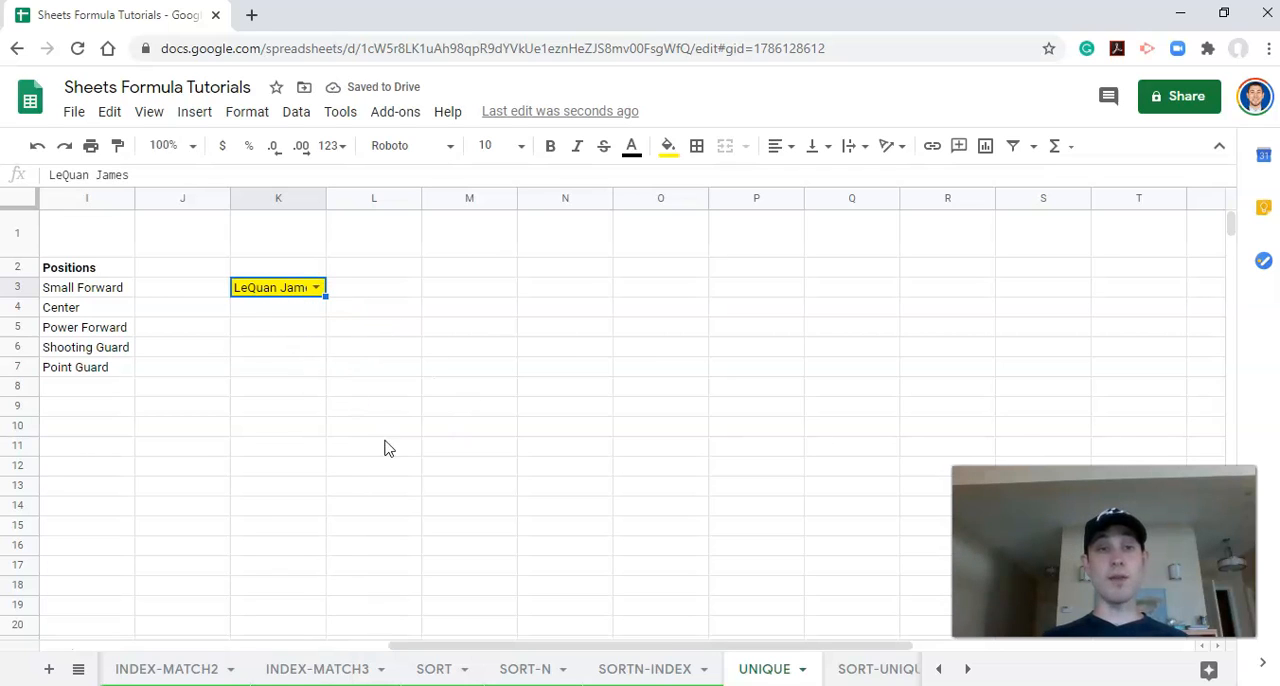
mouse_move(705, 646)
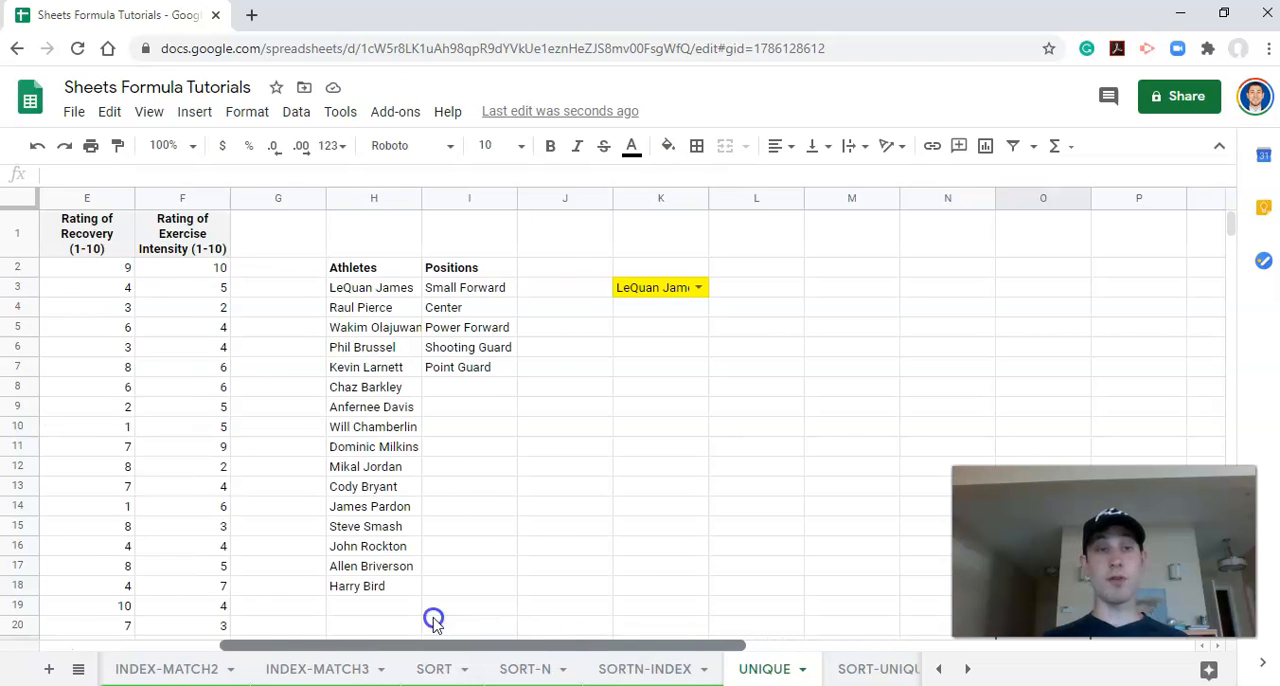
scroll(left, 3)
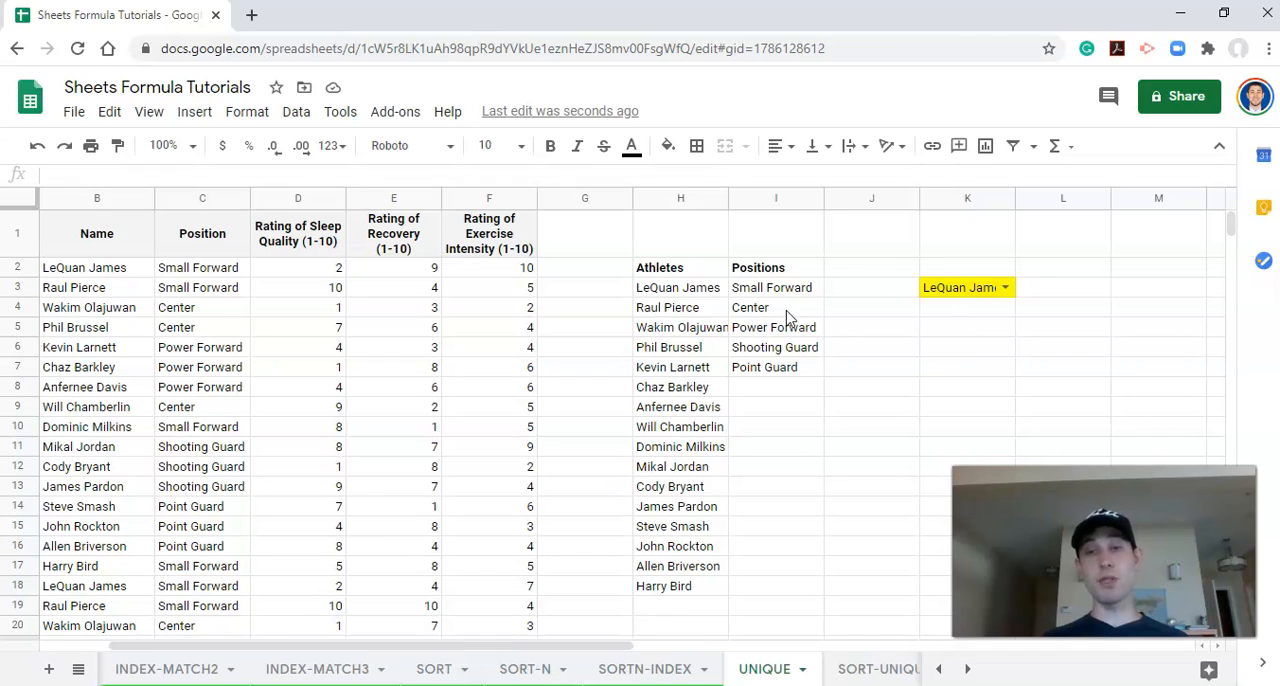
mouse_move(847, 340)
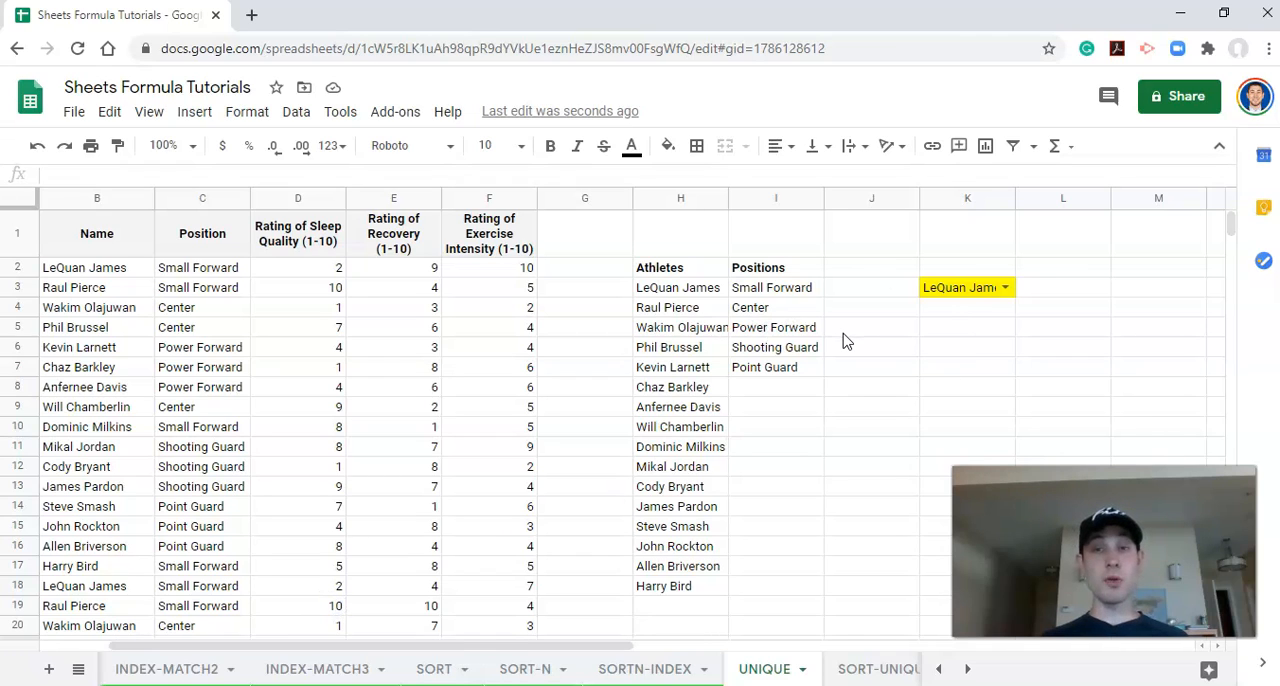